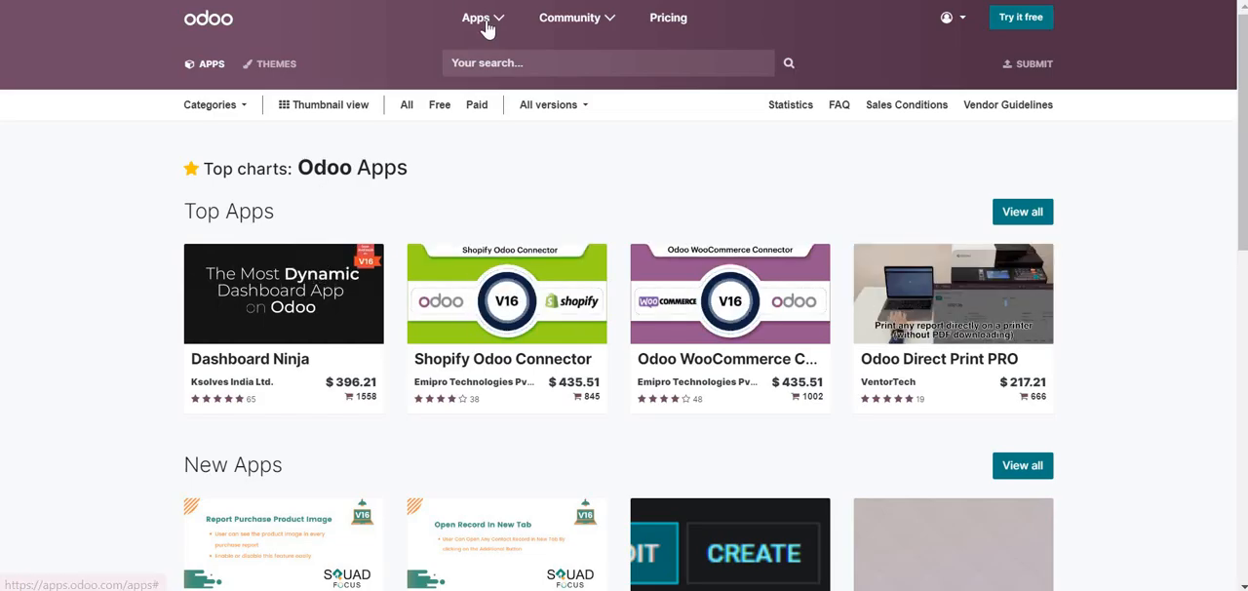
Go to the third-party apps listing with 'bi' entered in the search field
left_click(476, 18)
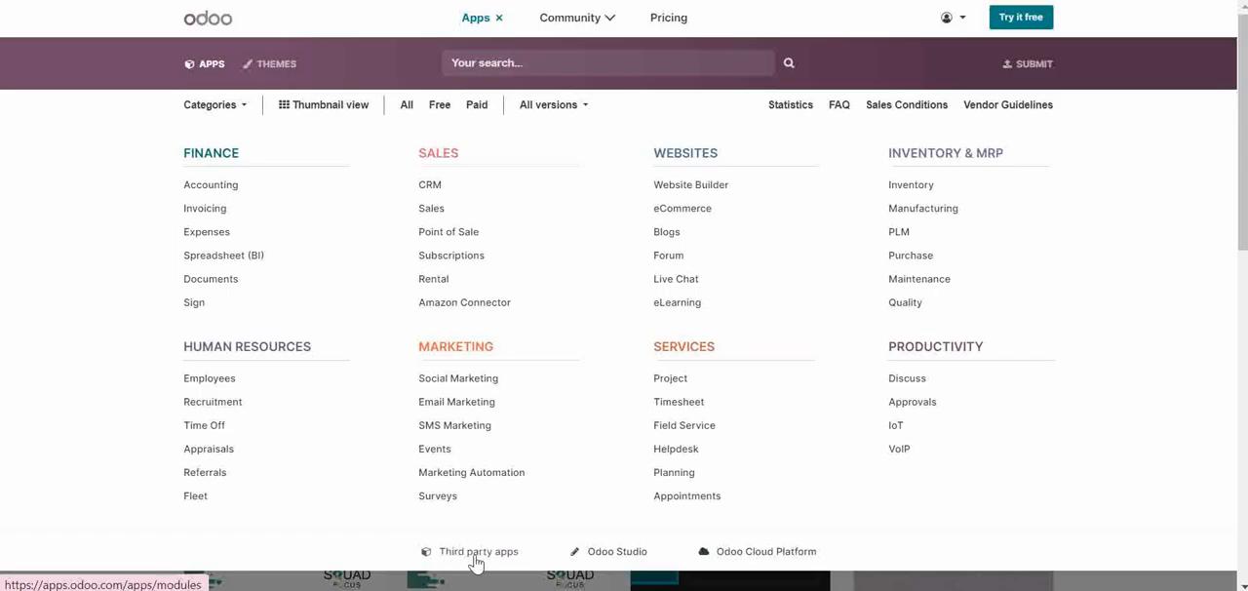
left_click(478, 550)
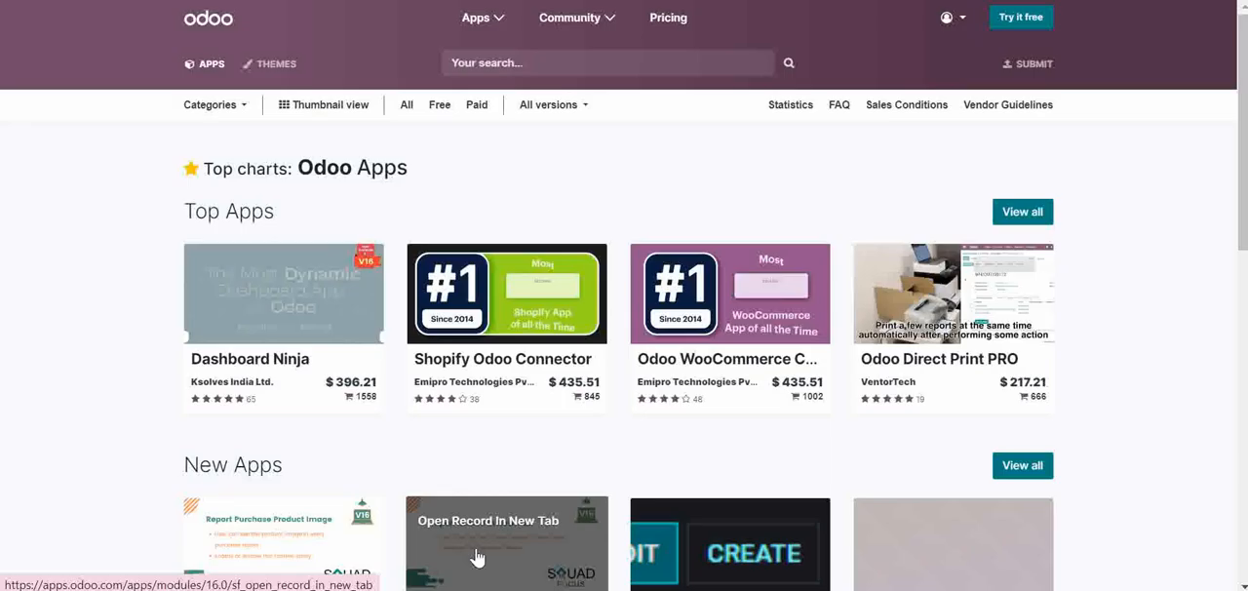
type("bi")
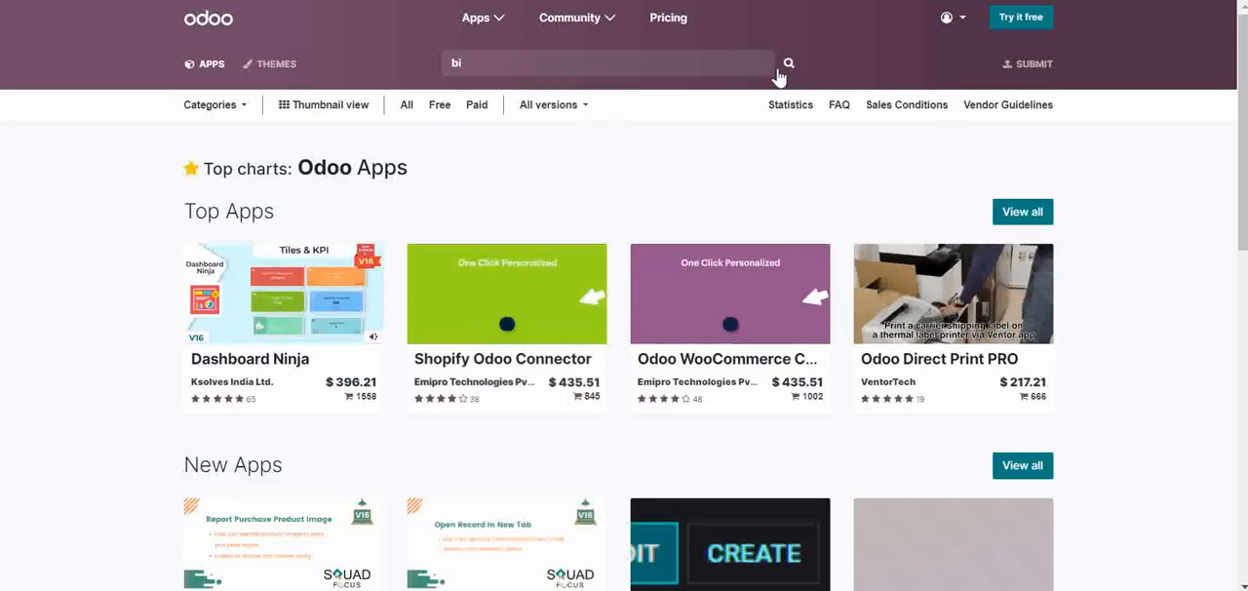
Search for 'bi' and filter the results to free apps for version 16.0
left_click(788, 62)
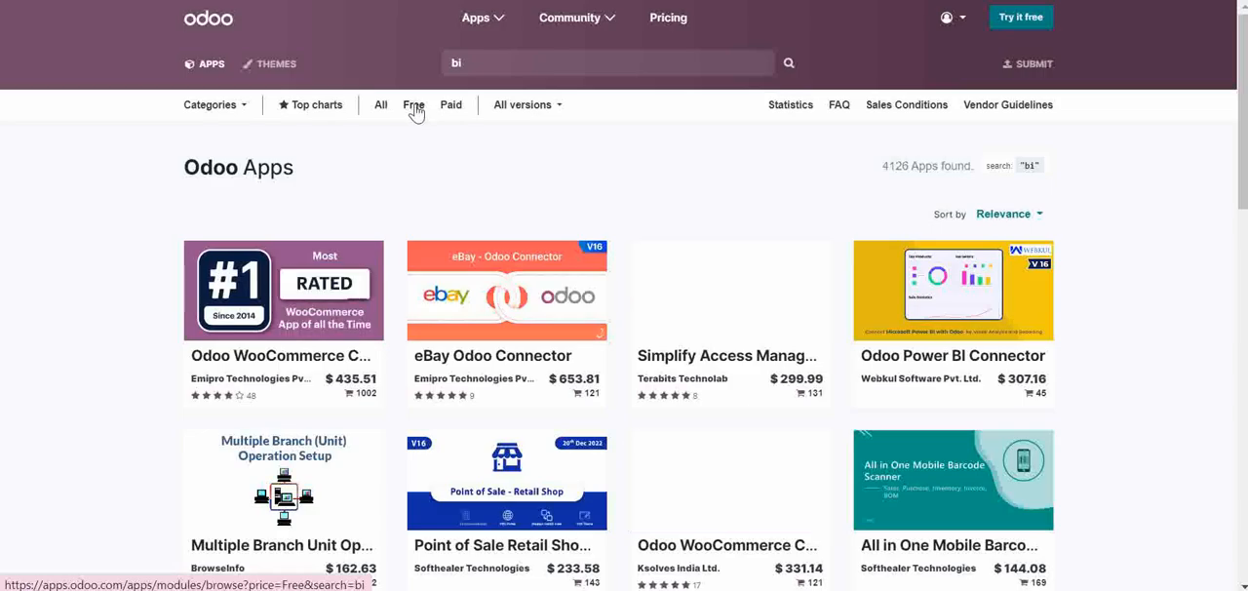
left_click(413, 105)
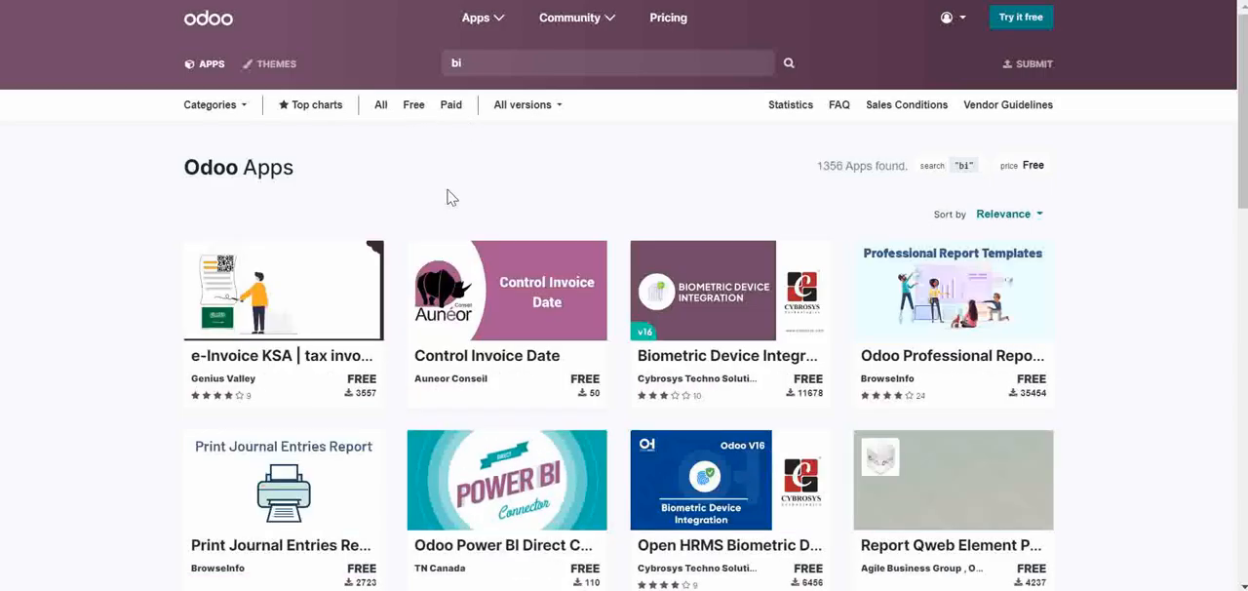
left_click(523, 105)
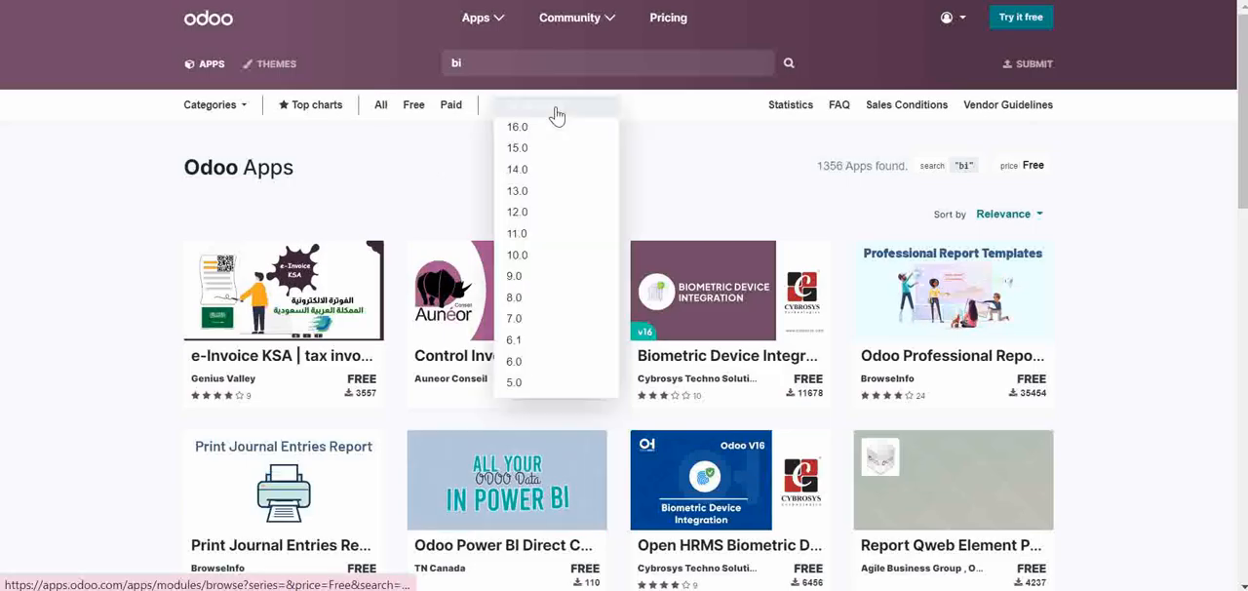
left_click(526, 105)
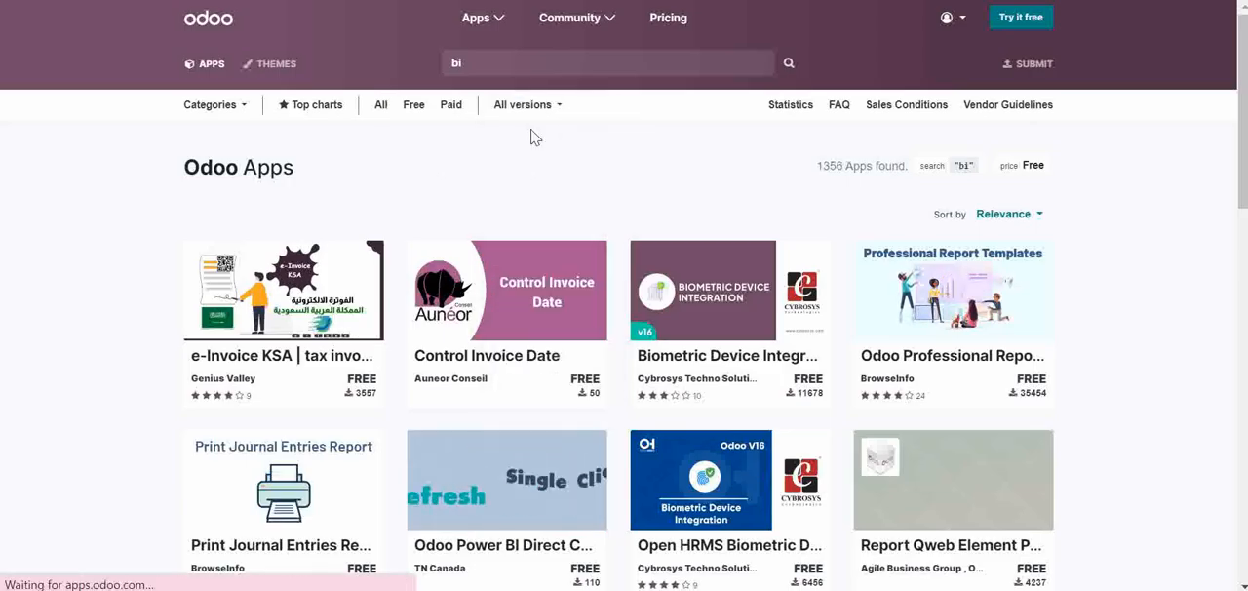
left_click(523, 105)
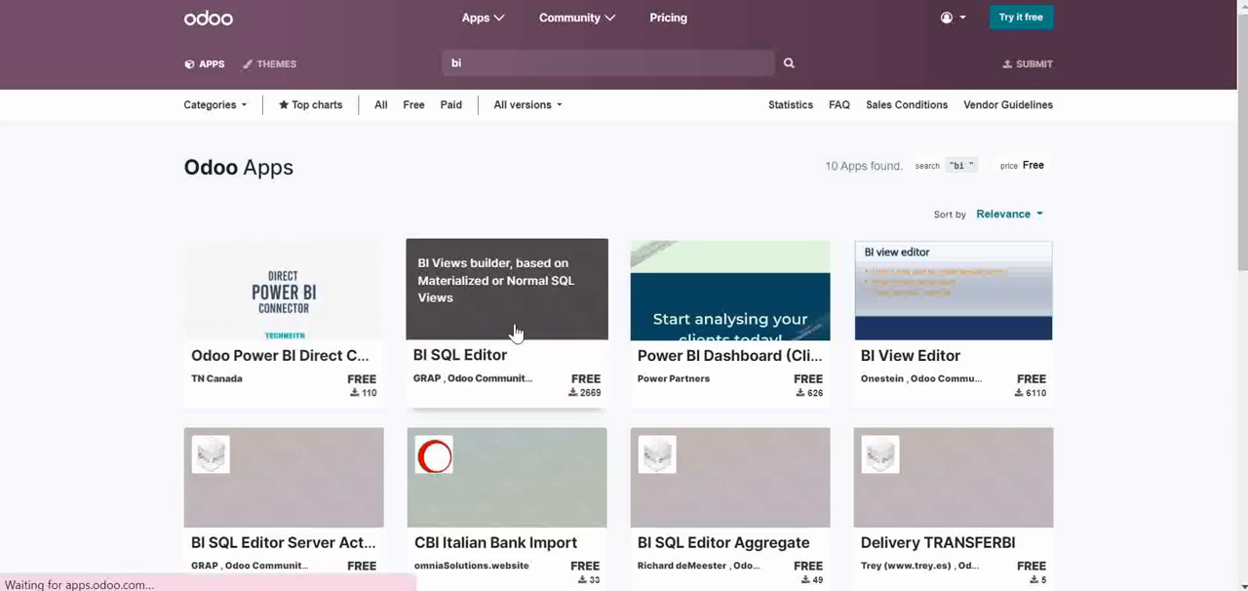
Download the BI SQL Editor v16.0 zip archive to Local Disk D
left_click(507, 289)
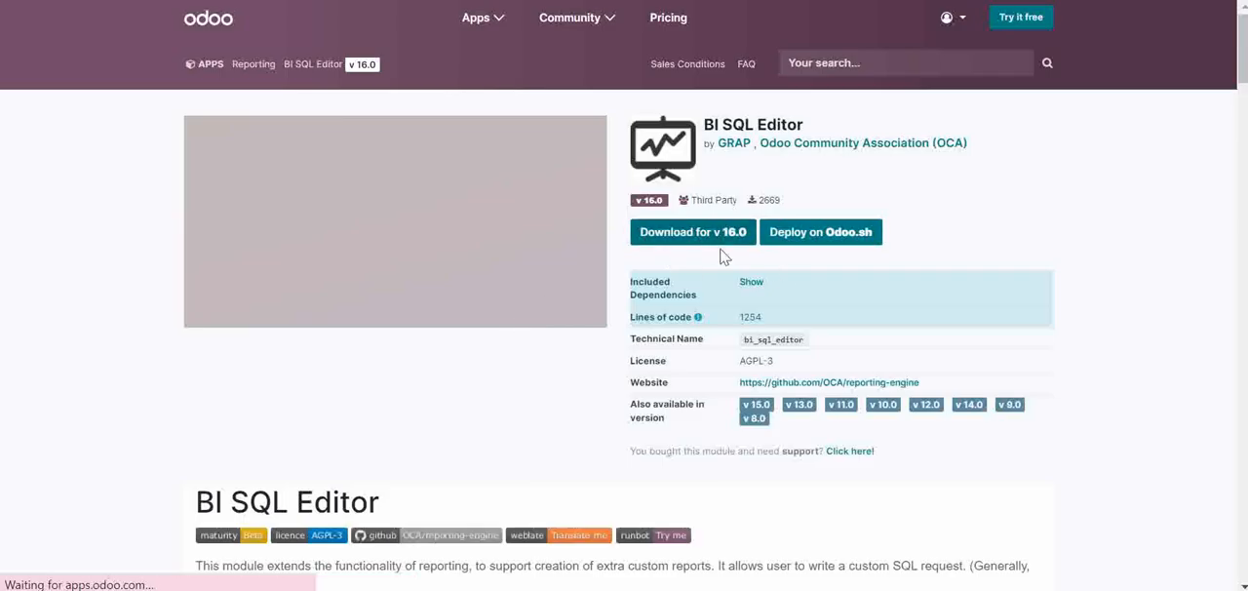
mouse_move(690, 243)
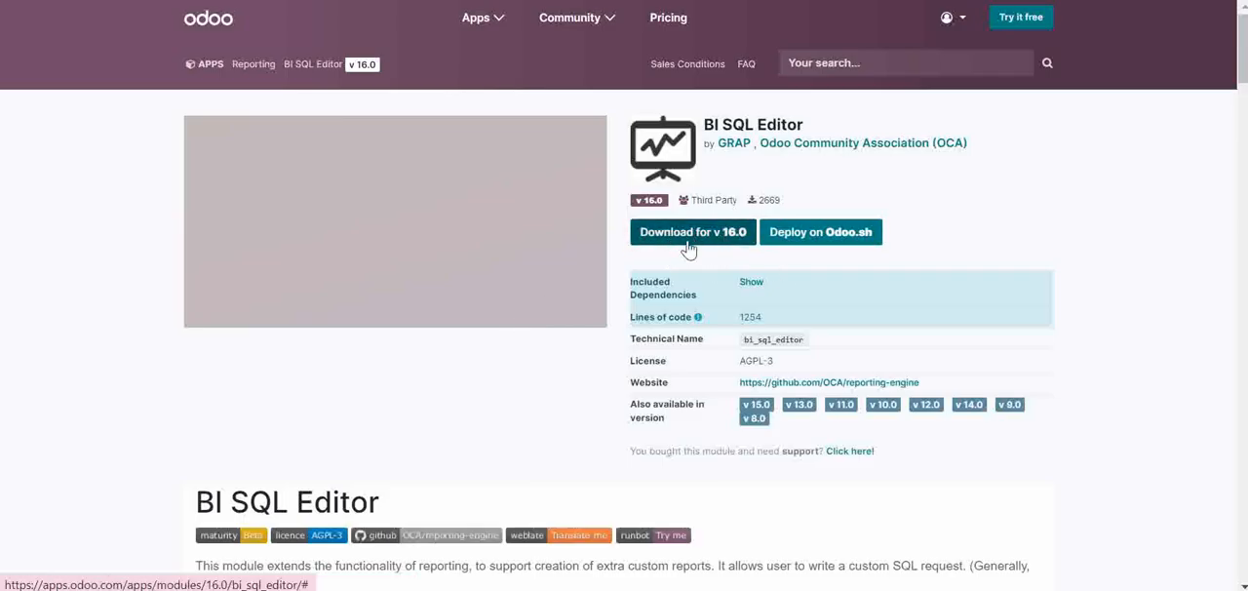
mouse_move(700, 238)
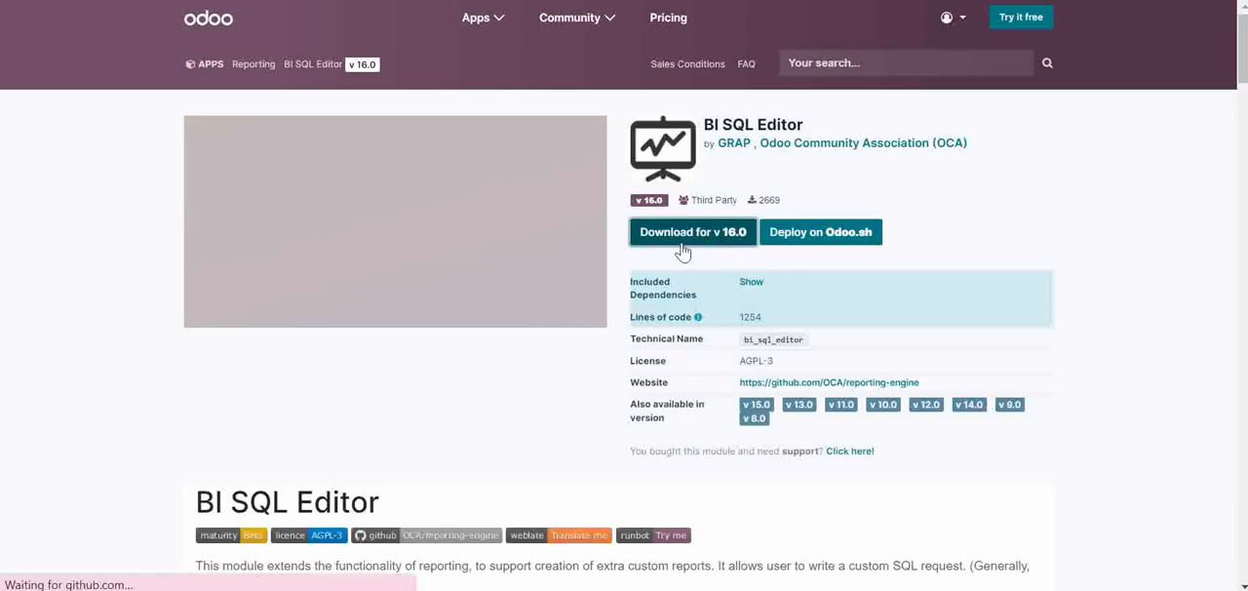
left_click(692, 232)
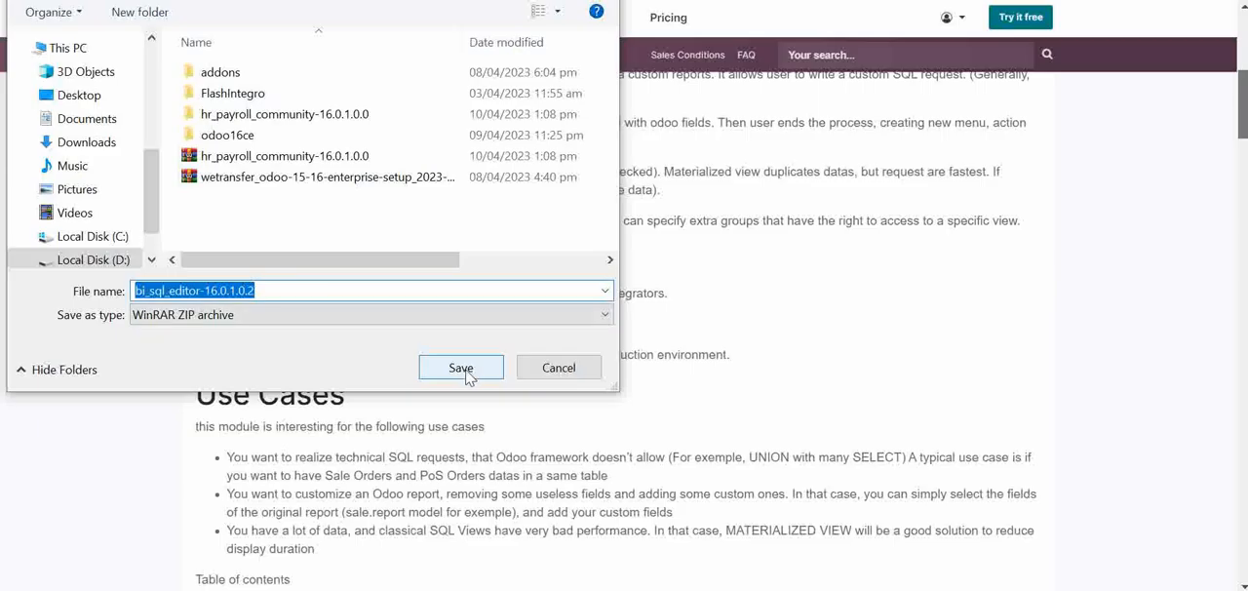
left_click(460, 366)
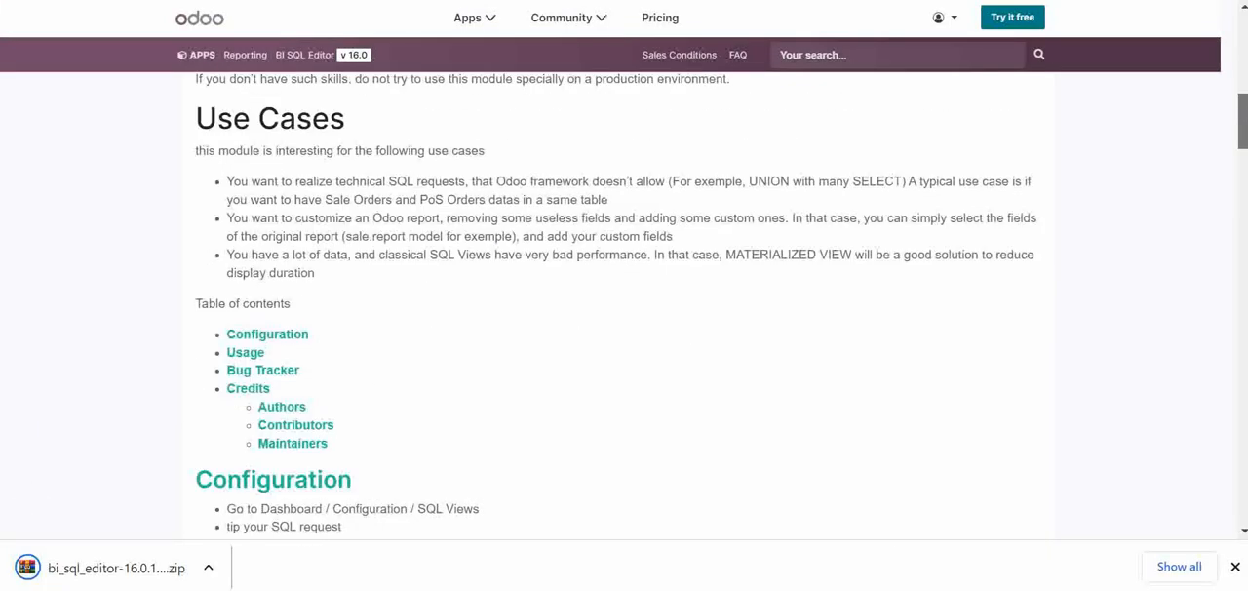
scroll("down", 3)
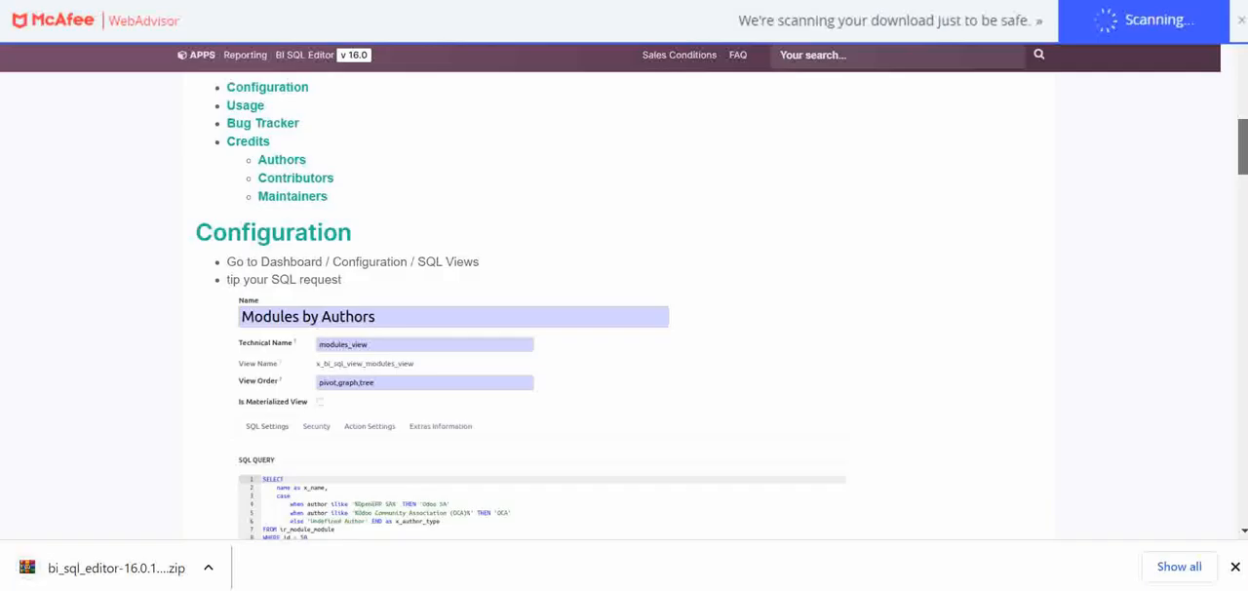
scroll("down", 3)
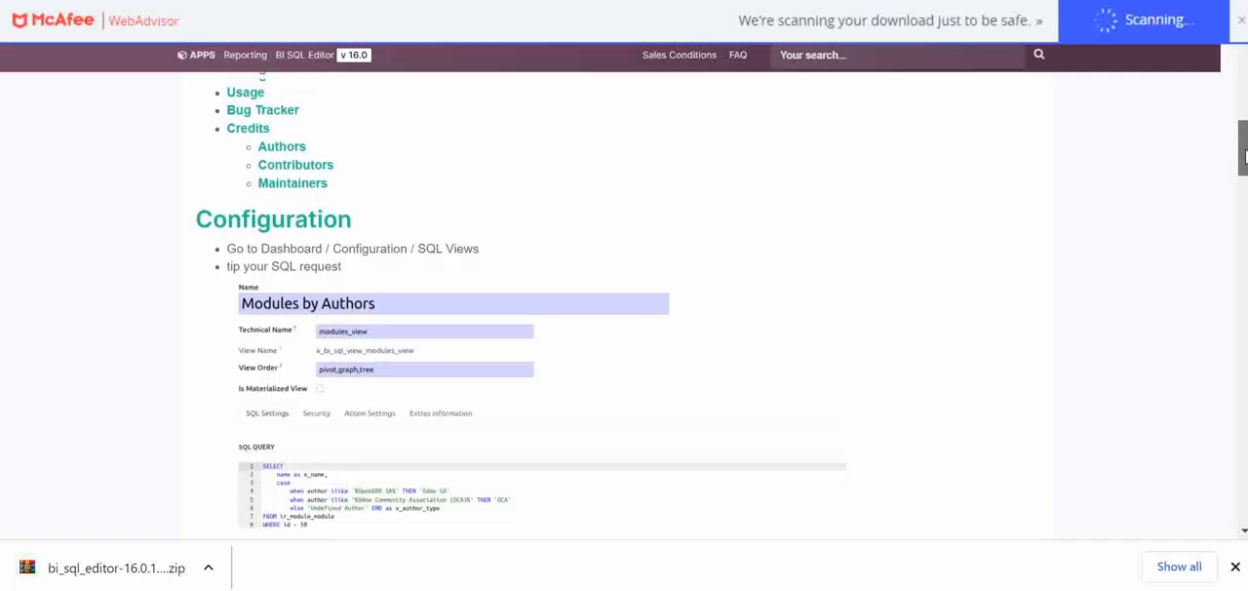
scroll("down", 3)
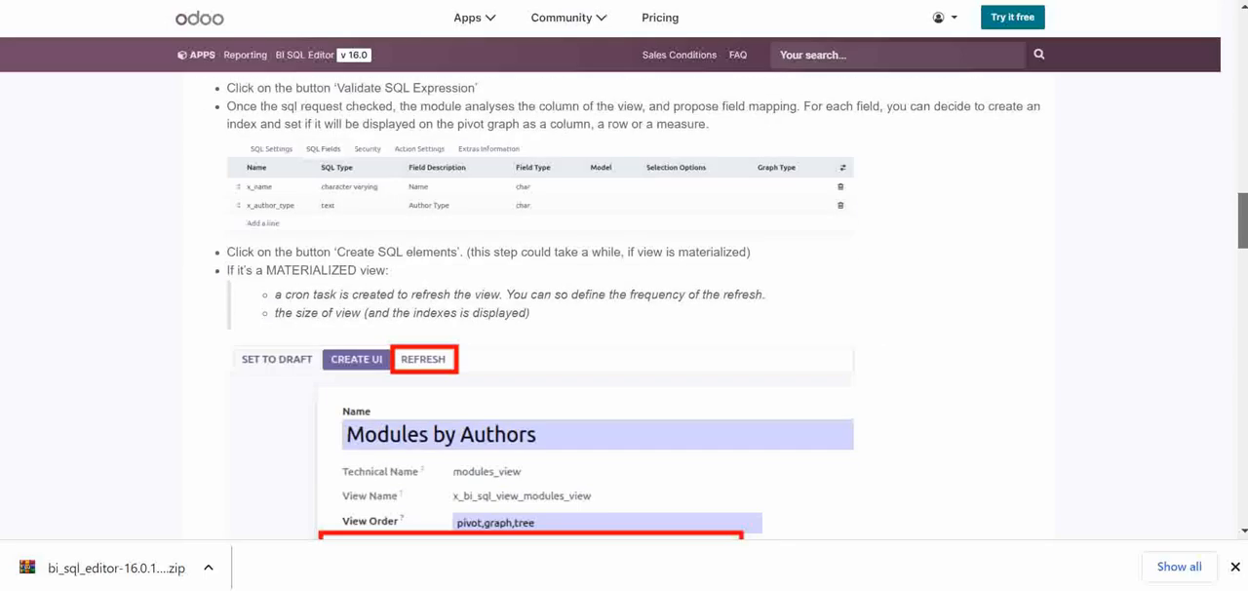
scroll("up", 3)
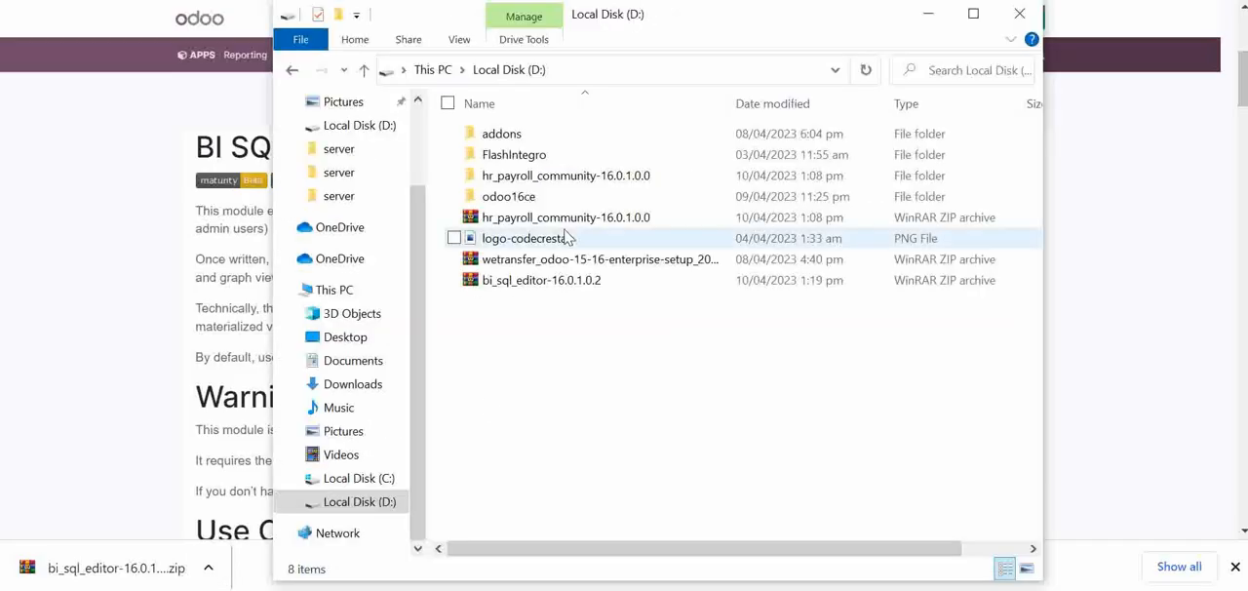
Extract the bi_sql_editor-16.0.1.0.2 zip into its own folder on Local Disk D
left_click(542, 281)
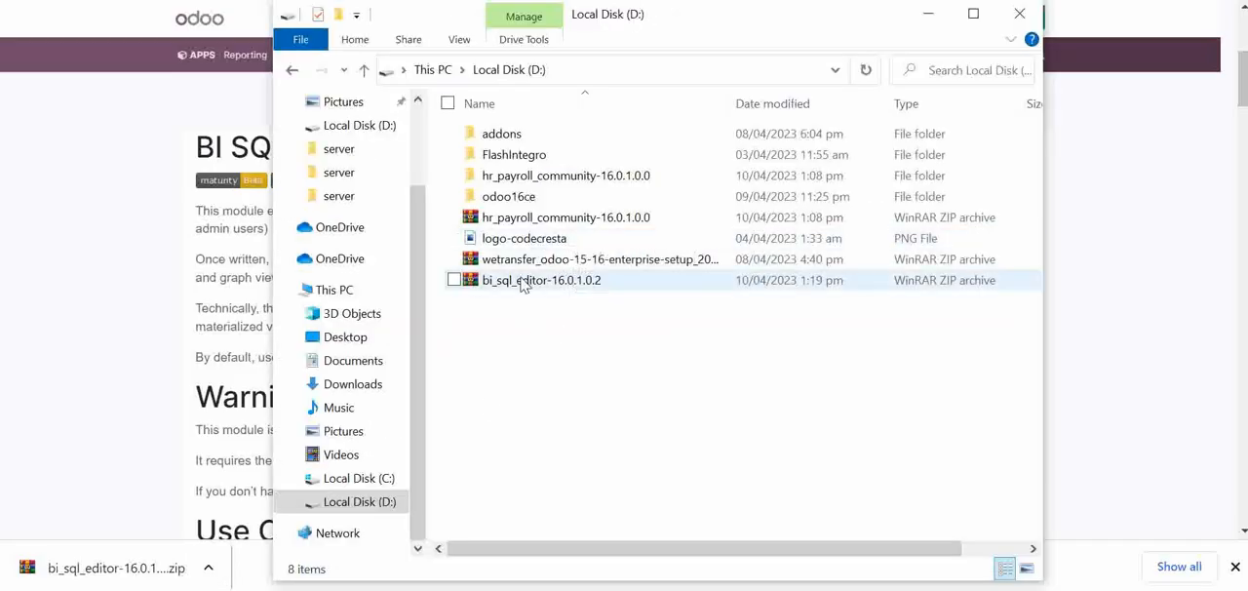
right_click(542, 281)
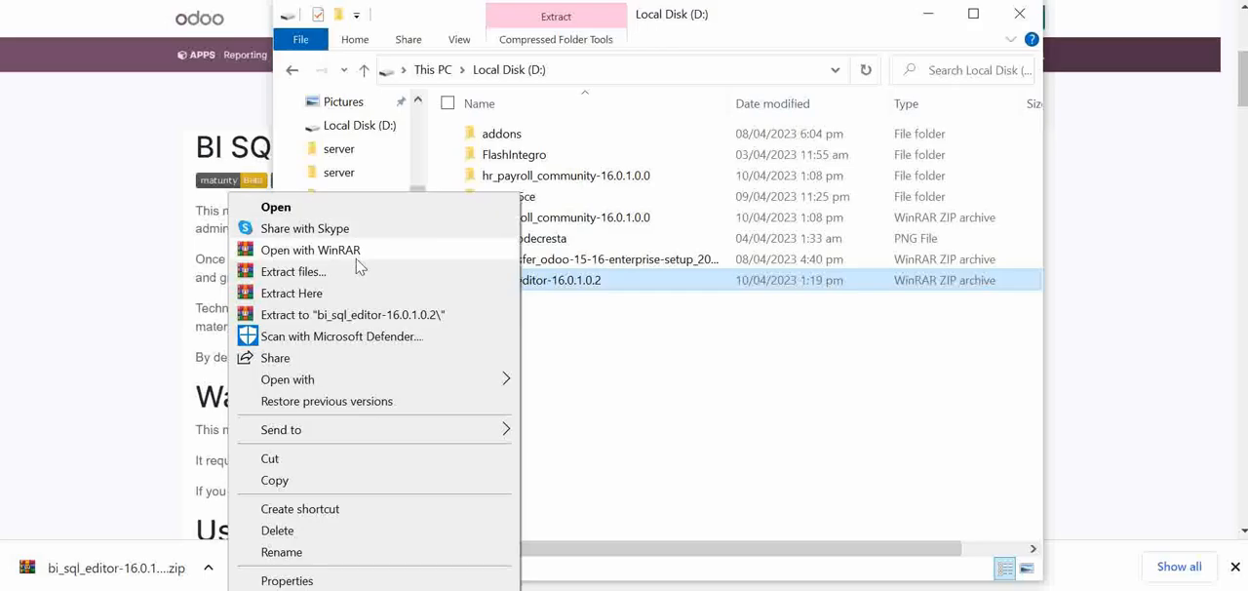
left_click(293, 271)
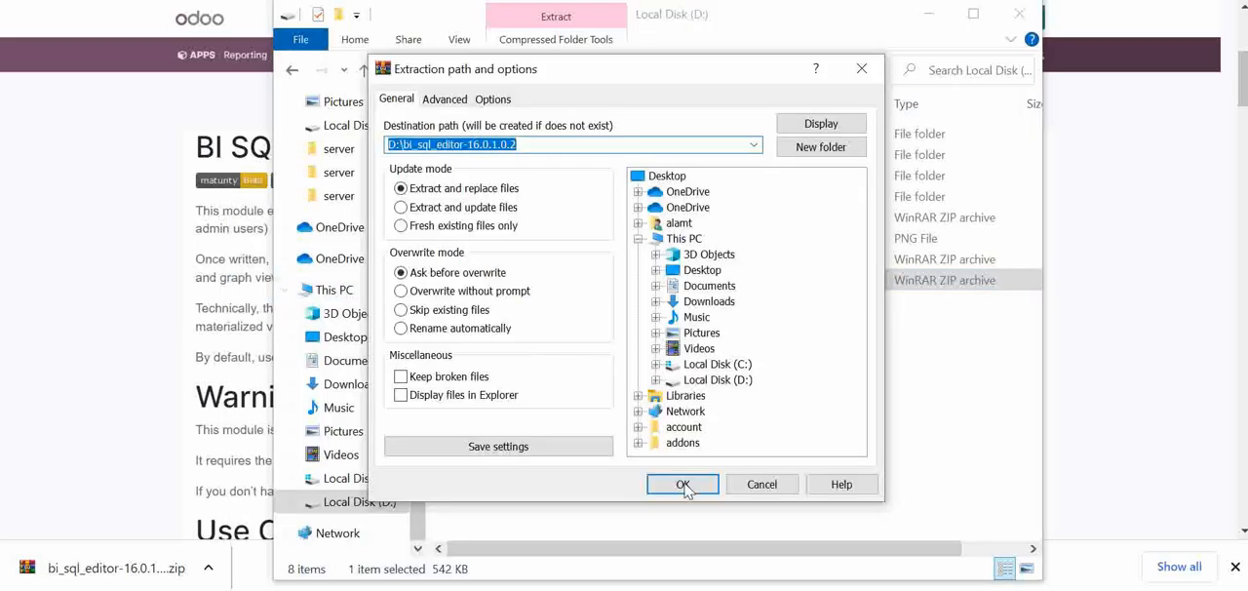
left_click(682, 483)
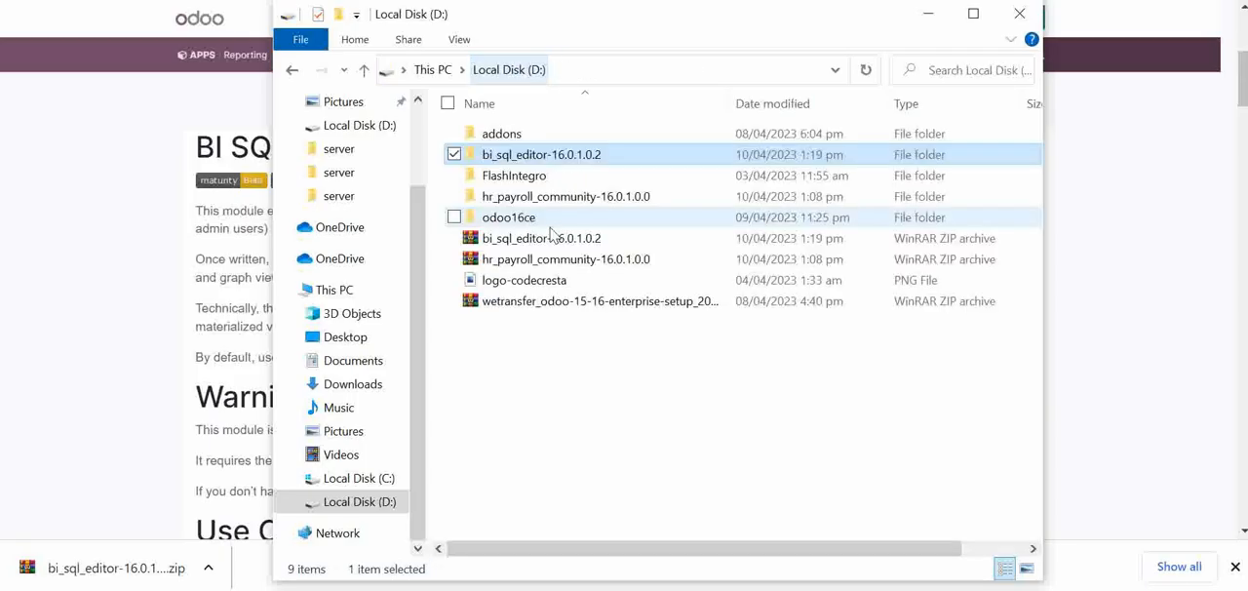
mouse_move(540, 238)
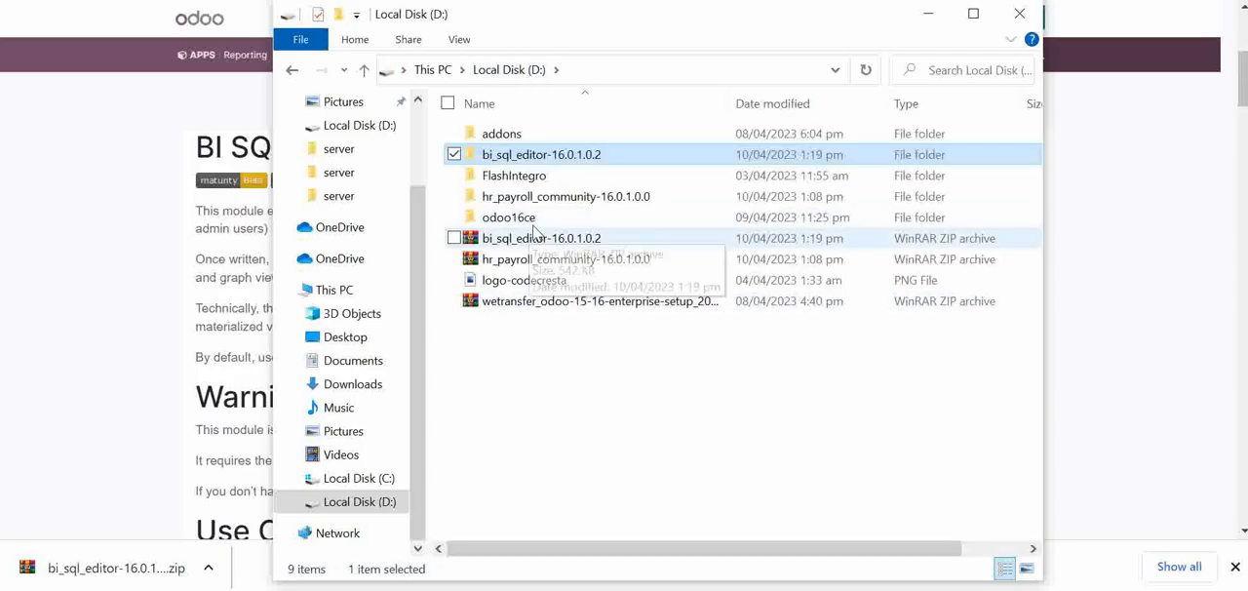
mouse_move(507, 216)
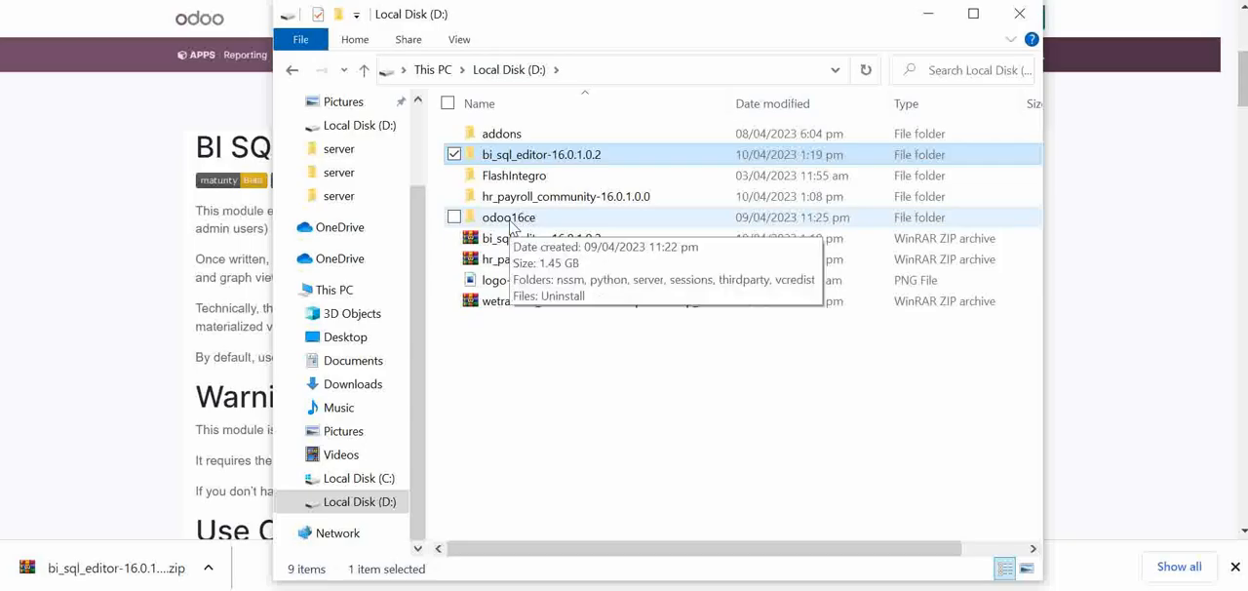
Navigate into odoo16ce > server > odoo > addons where the module folder now sits
double_click(509, 216)
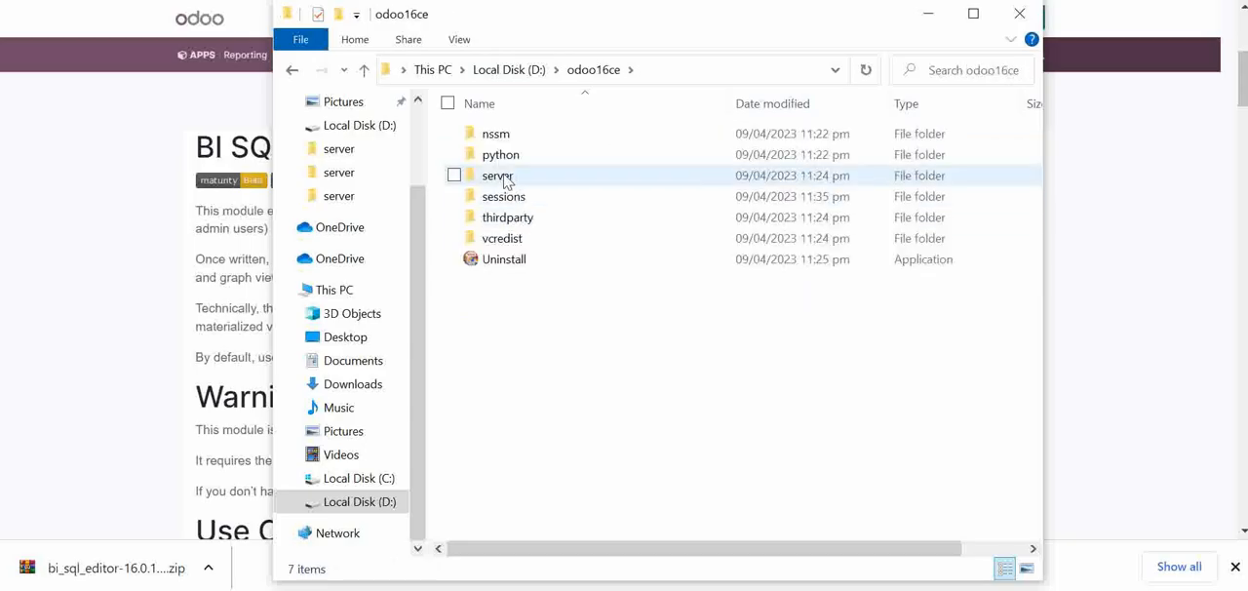
double_click(497, 175)
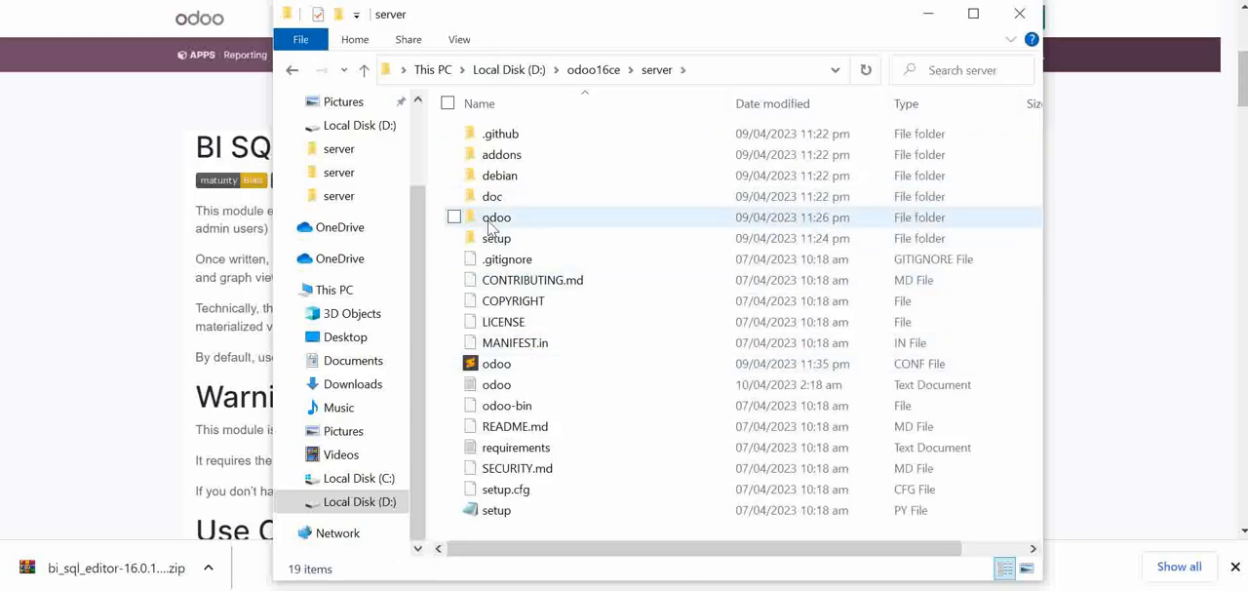
double_click(495, 216)
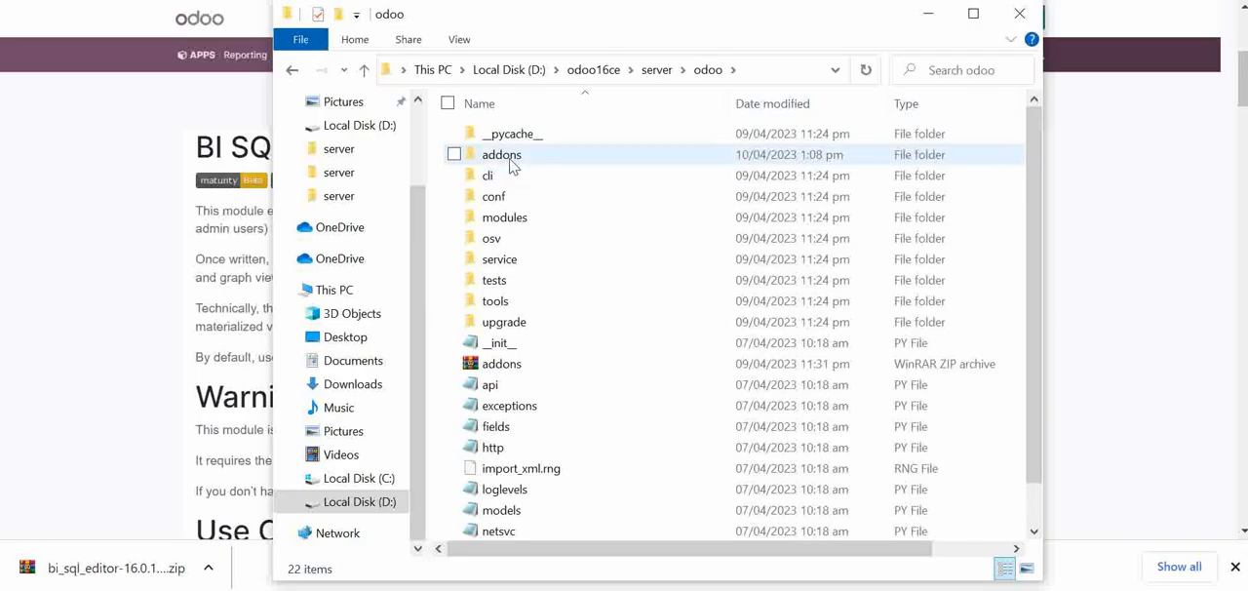
double_click(501, 154)
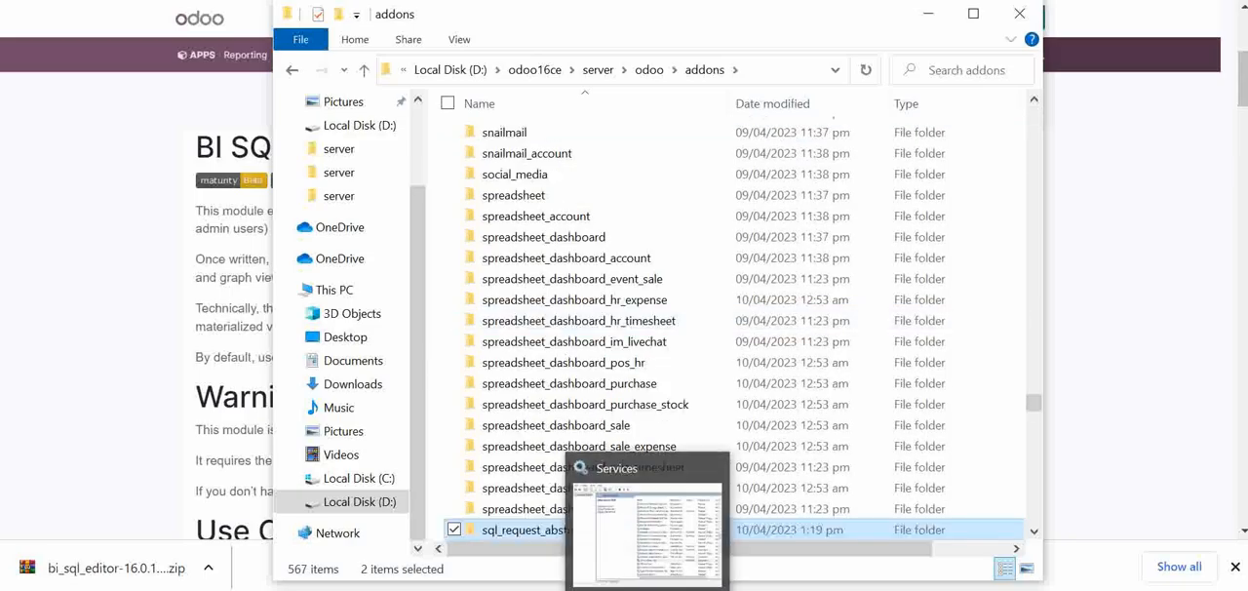
Restart the odoo-server-16.0 service from Windows Services
left_click(19, 581)
type("serv")
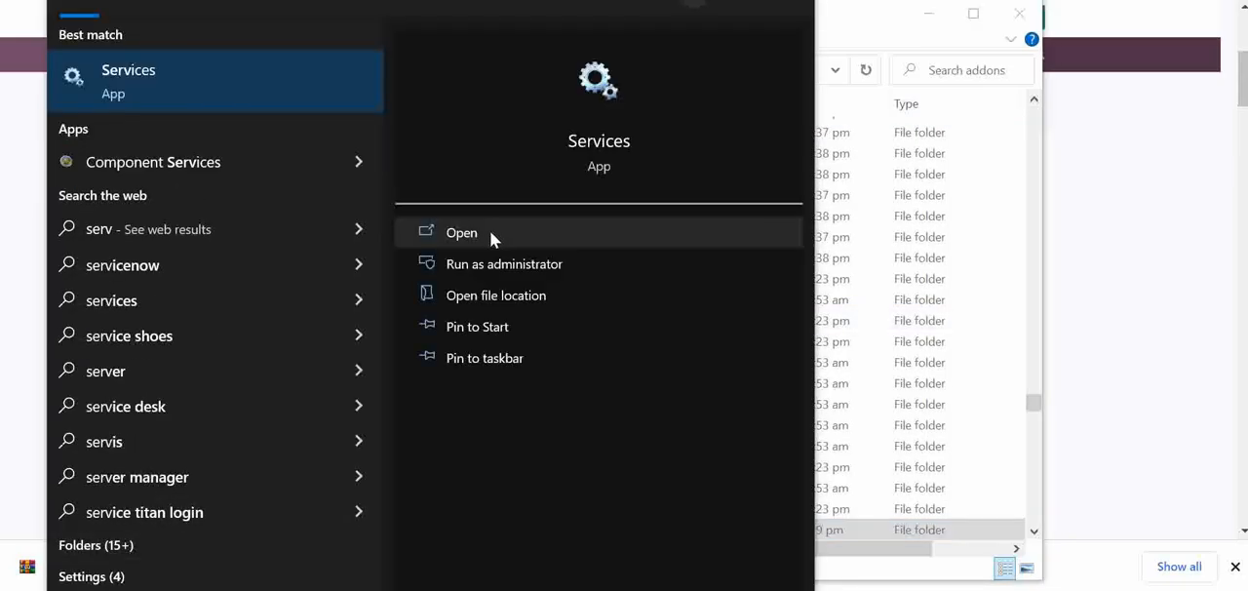
left_click(461, 232)
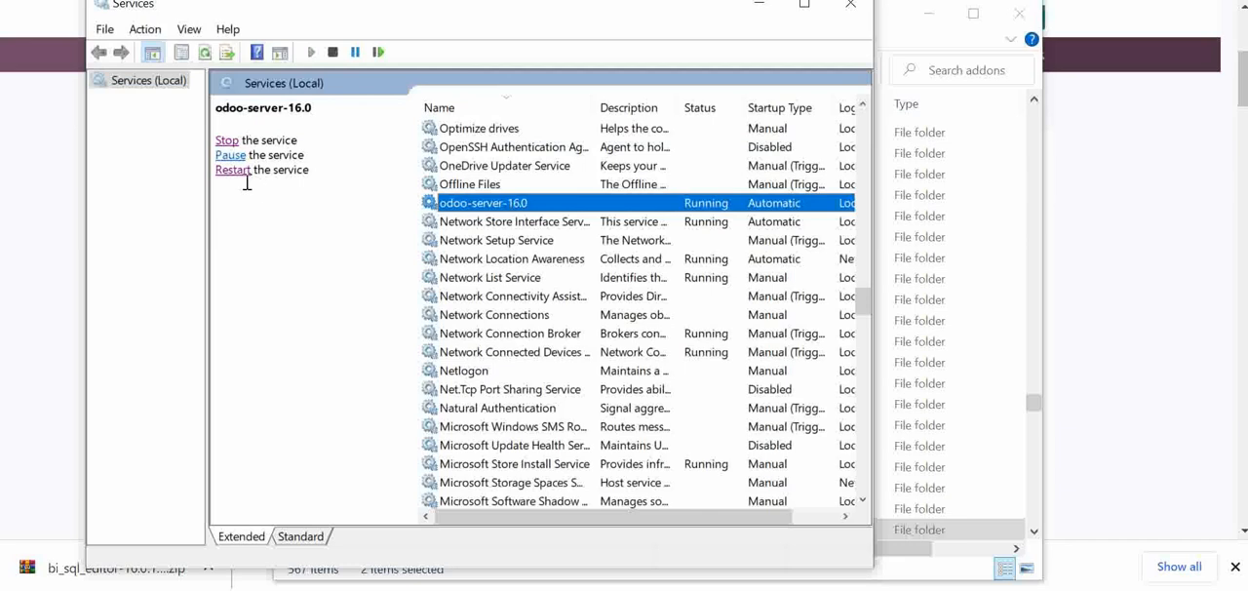
left_click(226, 140)
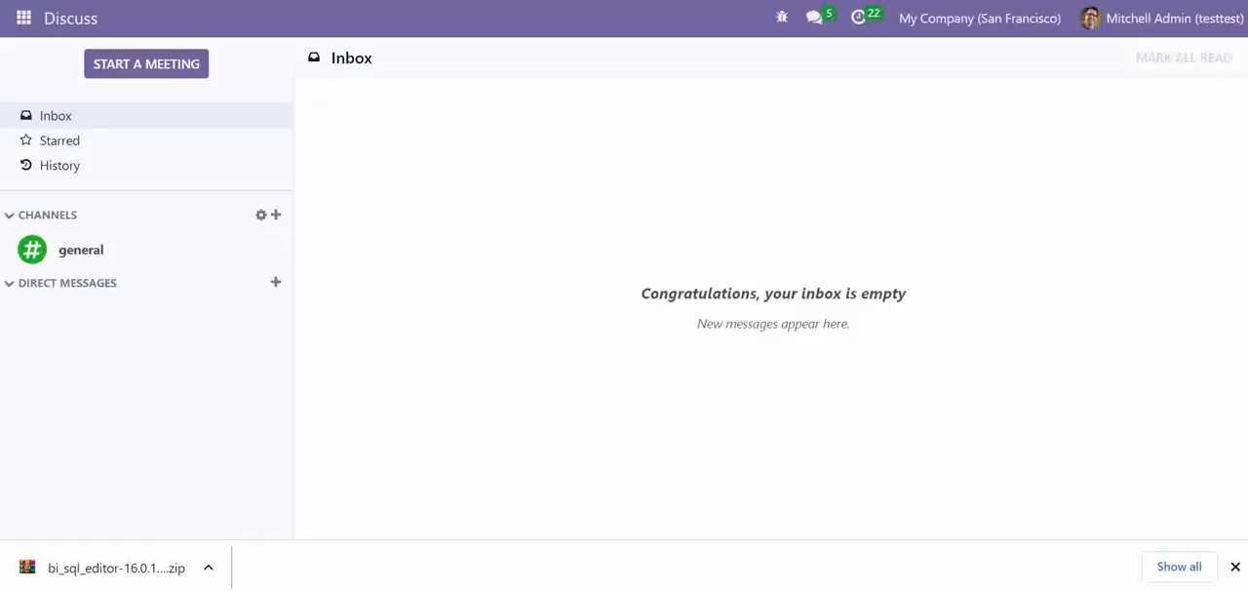
Trigger Update Apps List from the Apps dashboard and confirm the module update
left_click(24, 18)
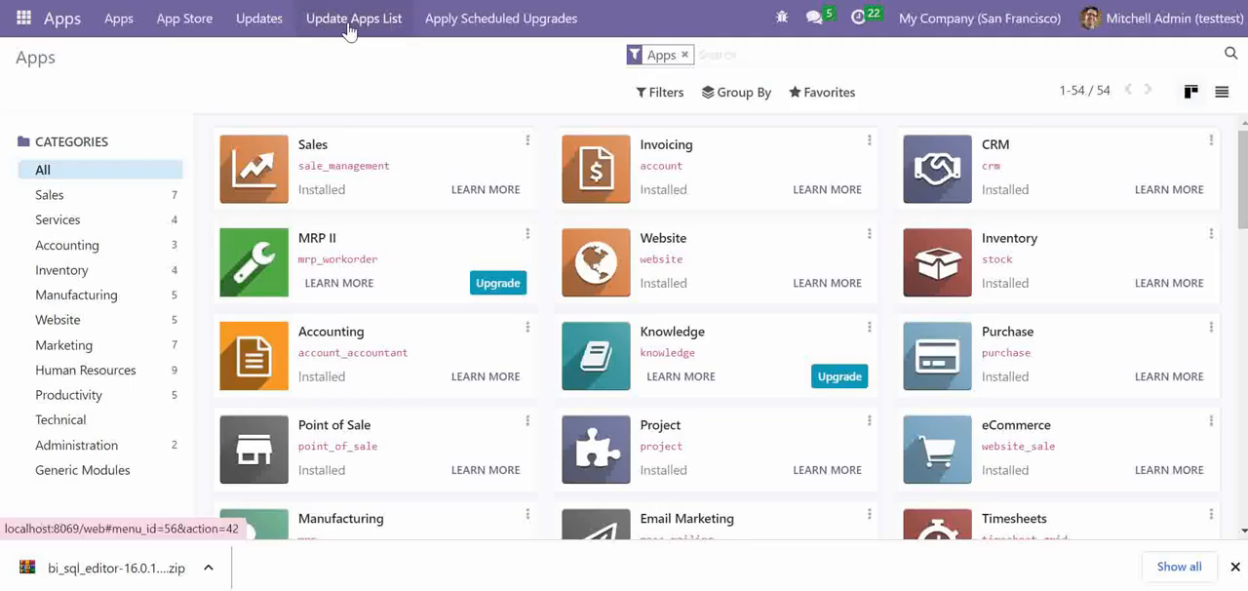
left_click(353, 17)
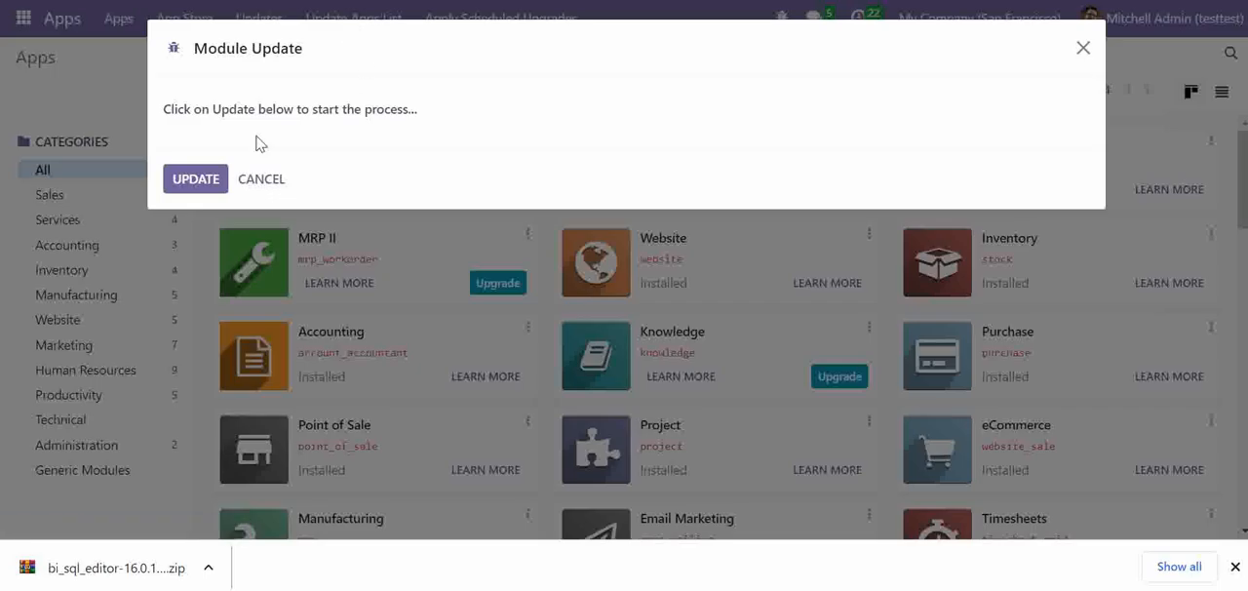
mouse_move(195, 179)
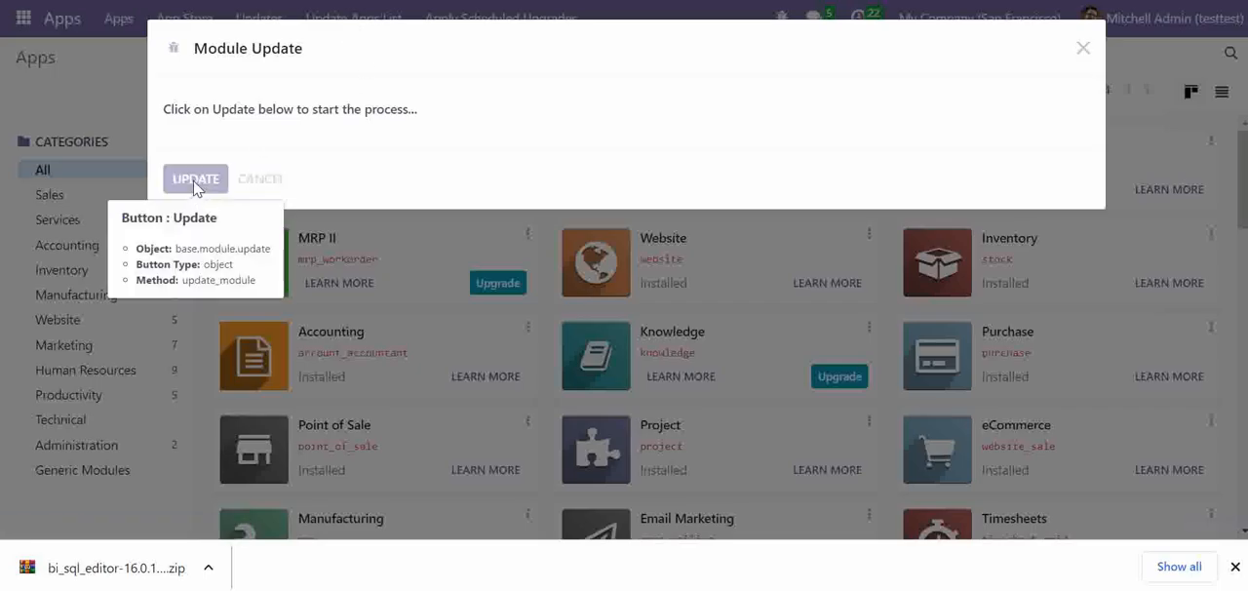
left_click(195, 180)
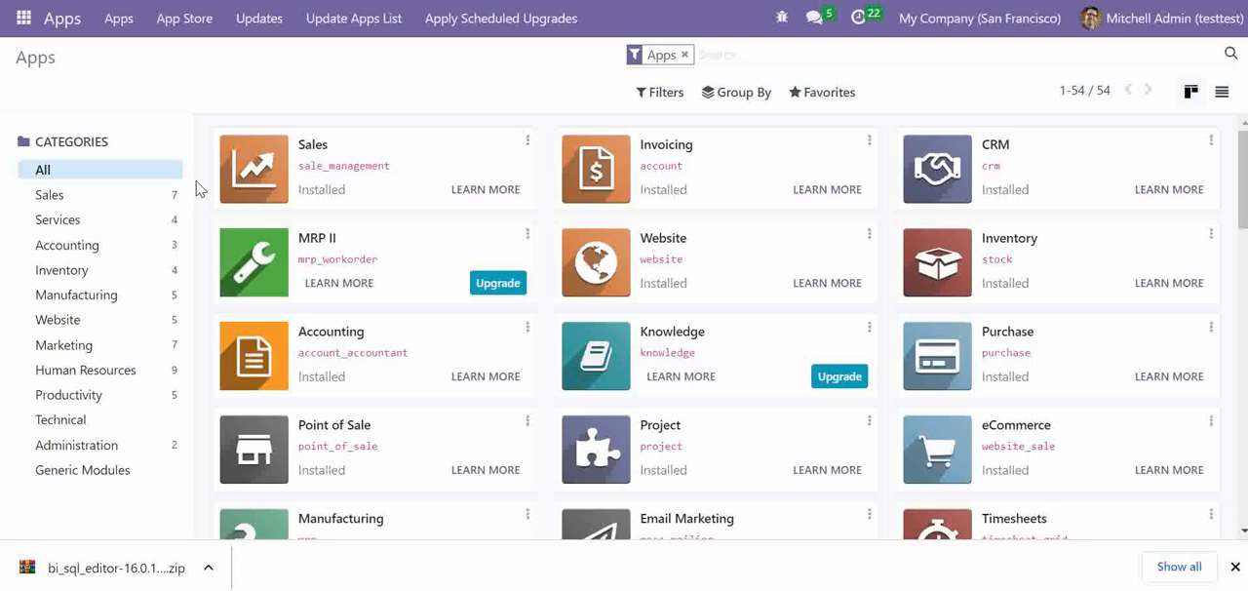
Find BI SQL Editor among all modules matching 'bi' and activate it
type("b")
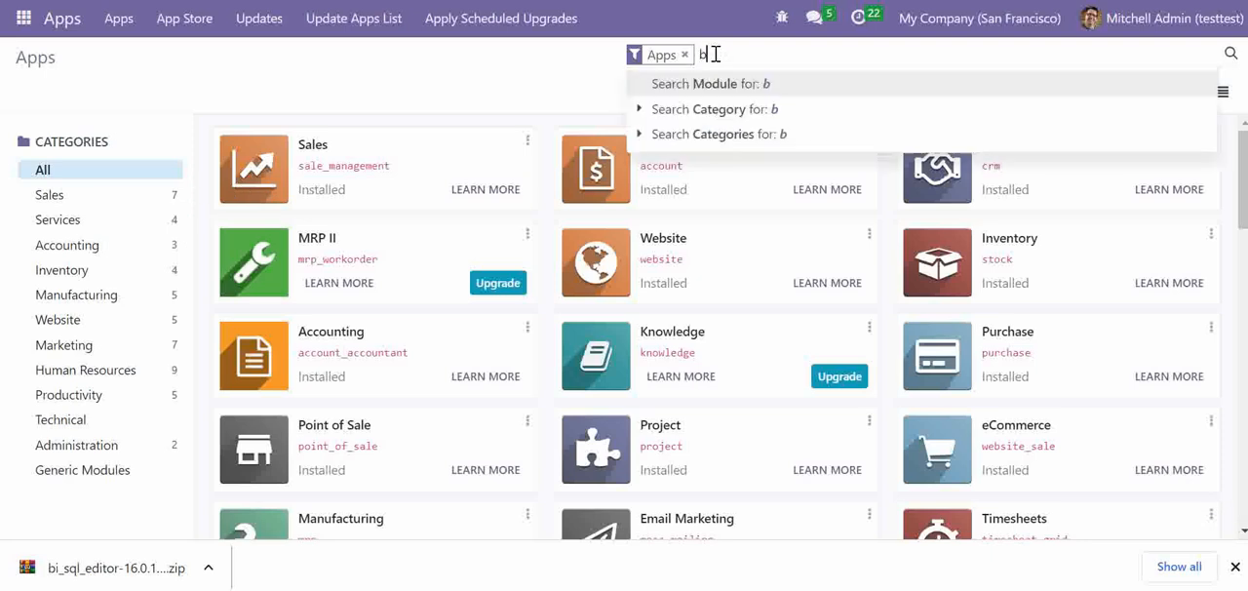
left_click(709, 82)
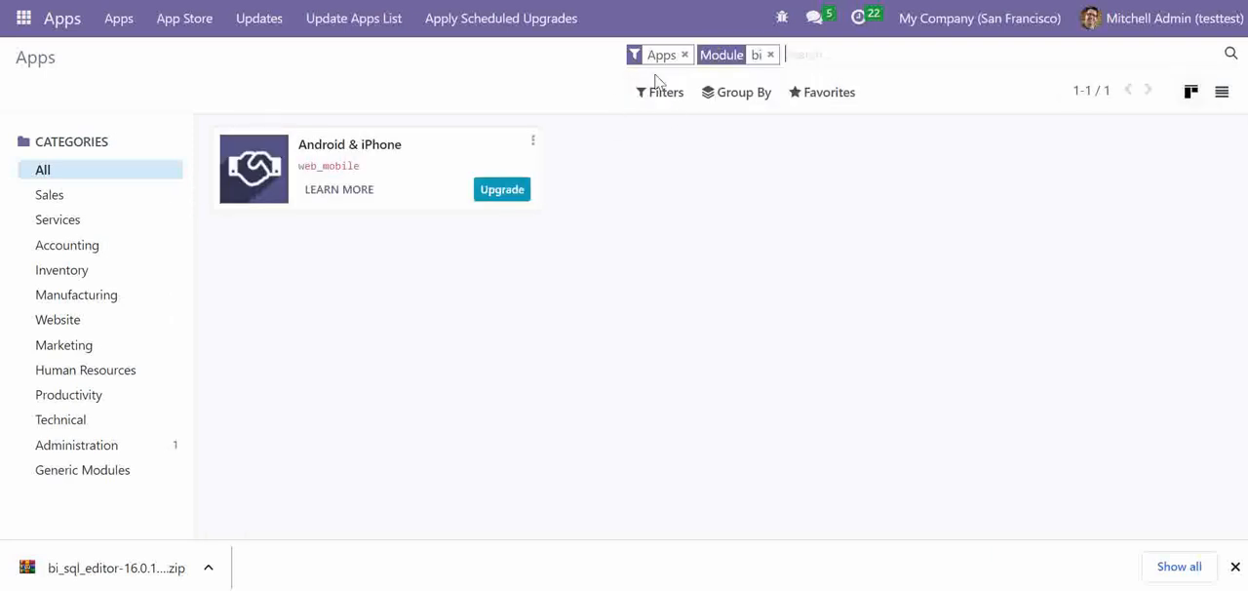
left_click(687, 55)
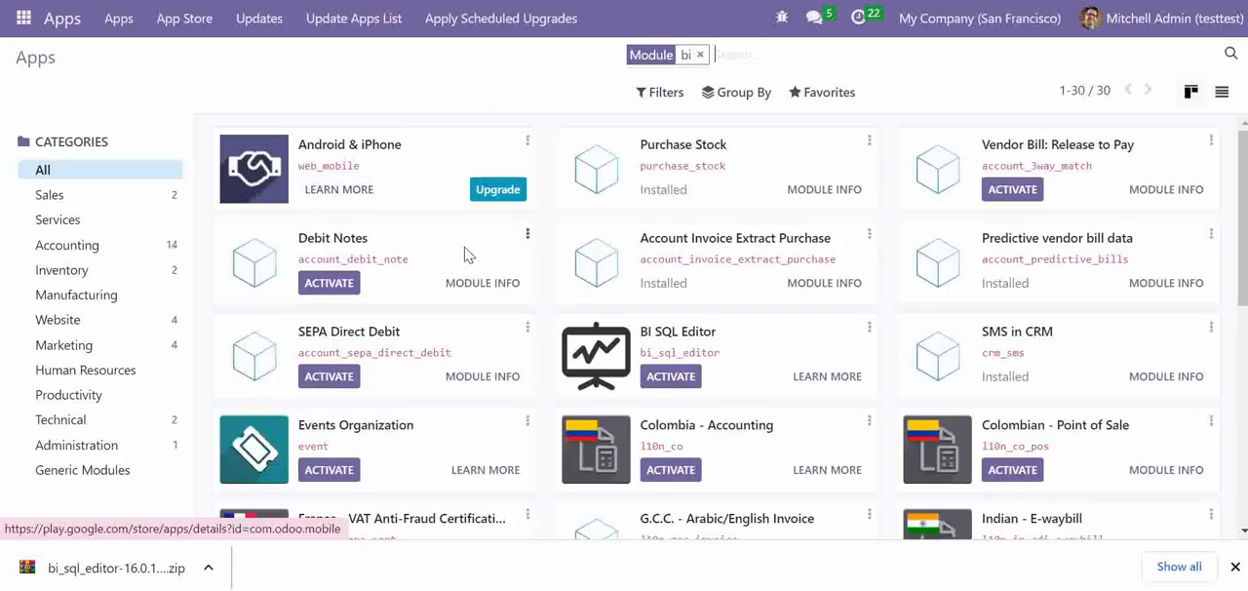
mouse_move(726, 225)
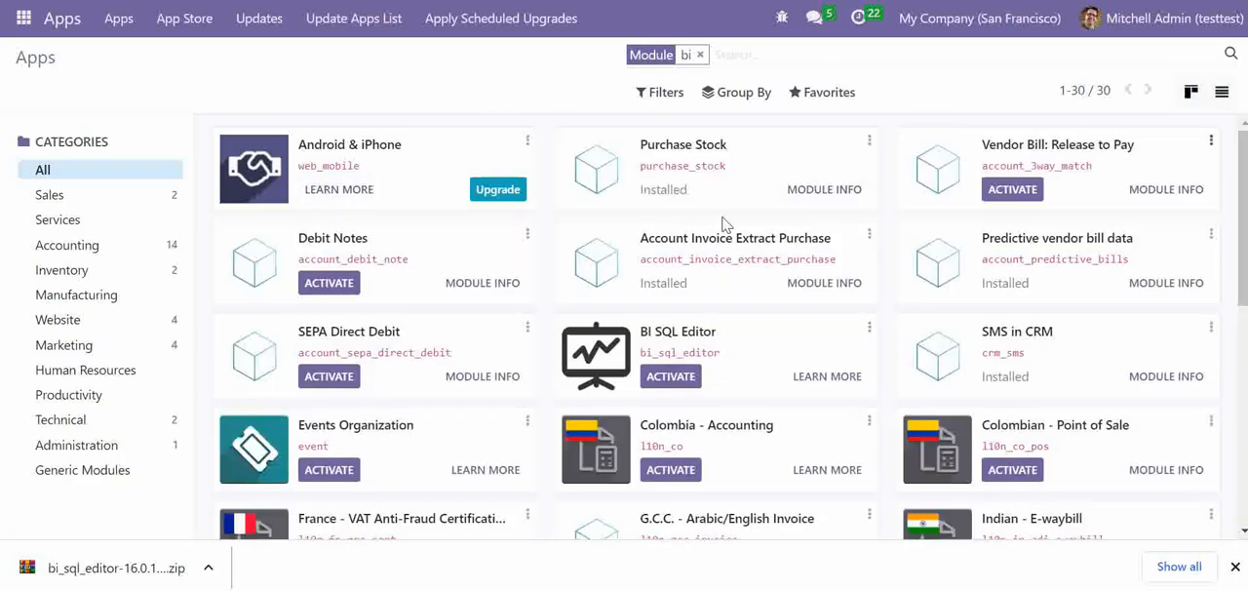
left_click(1220, 92)
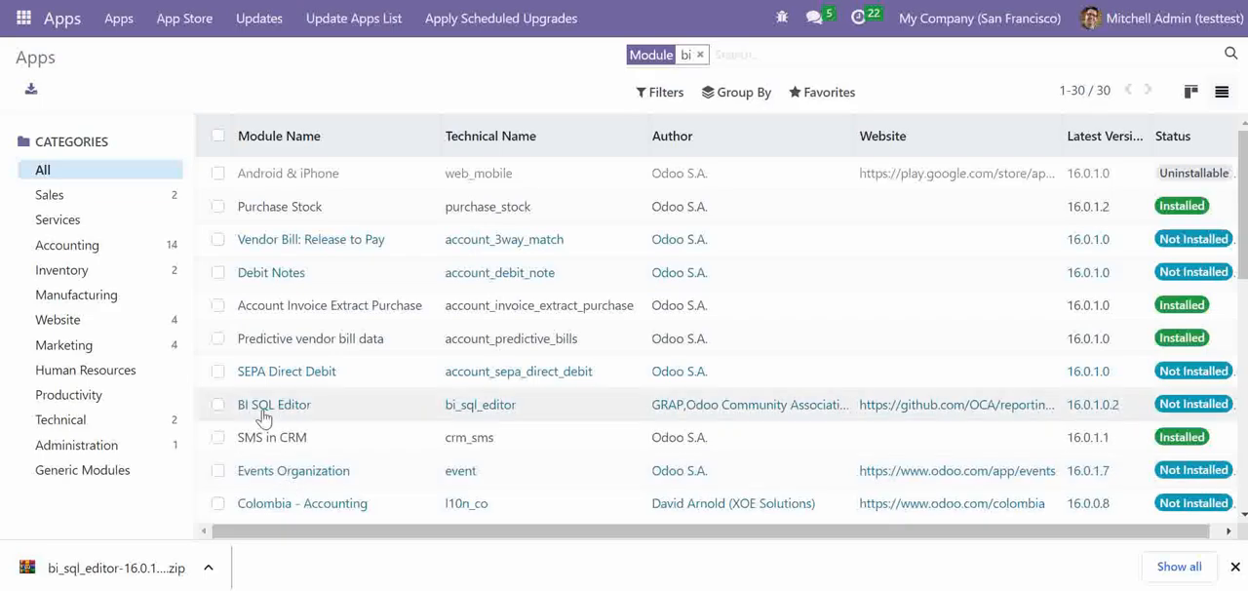
mouse_move(293, 413)
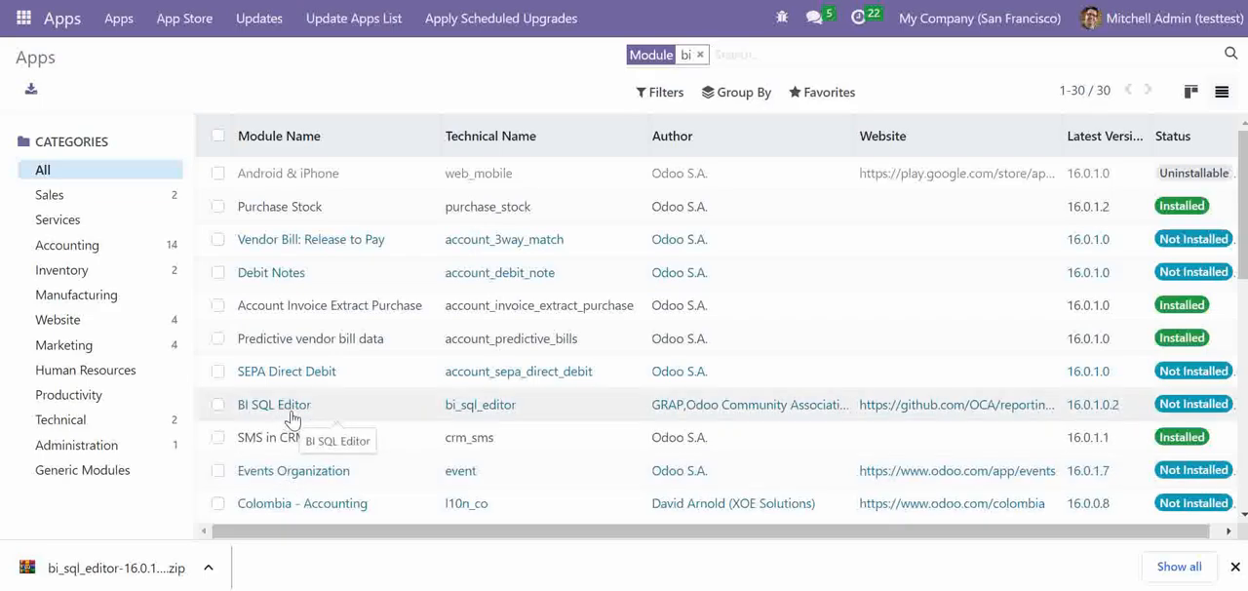
mouse_move(326, 416)
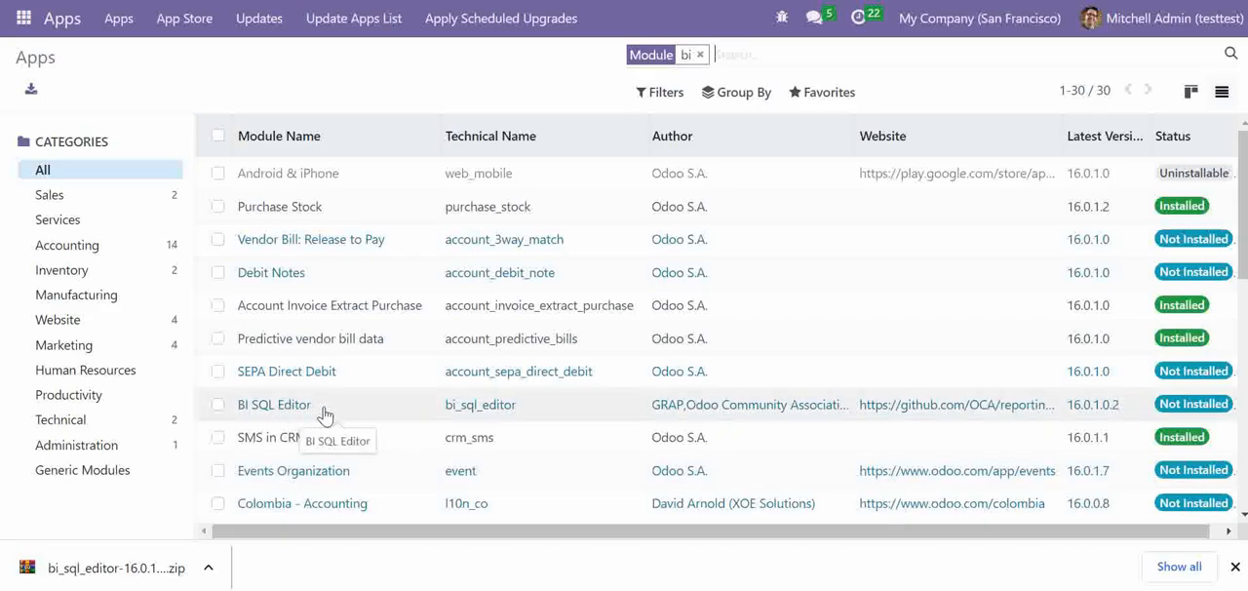
mouse_move(308, 370)
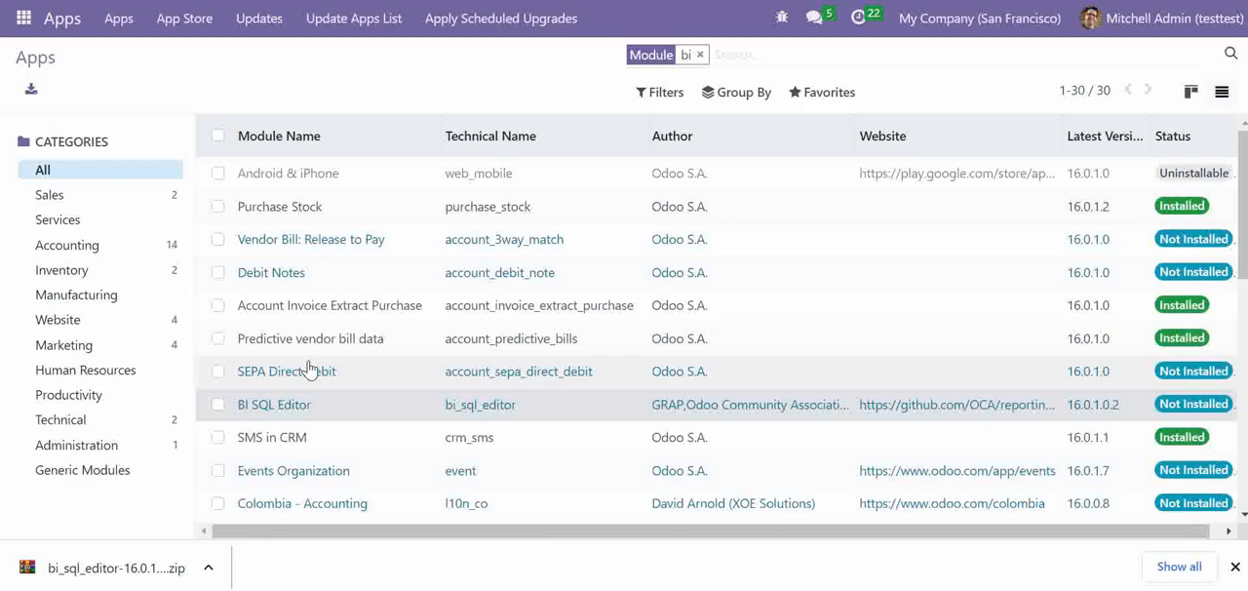
left_click(273, 405)
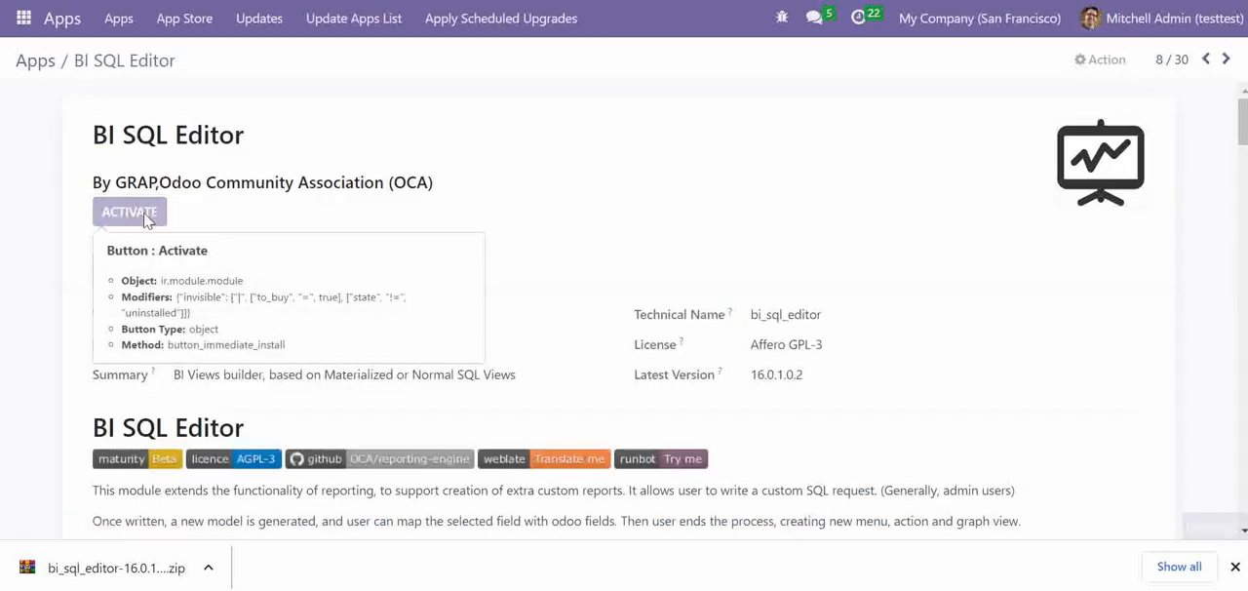
left_click(129, 211)
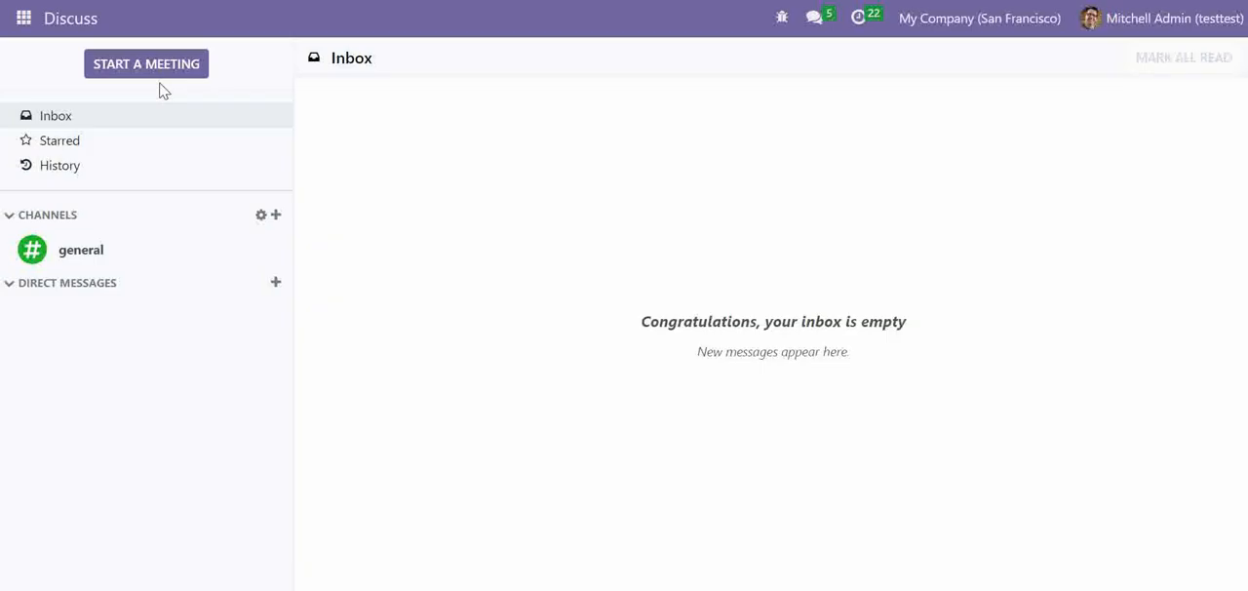
mouse_move(523, 275)
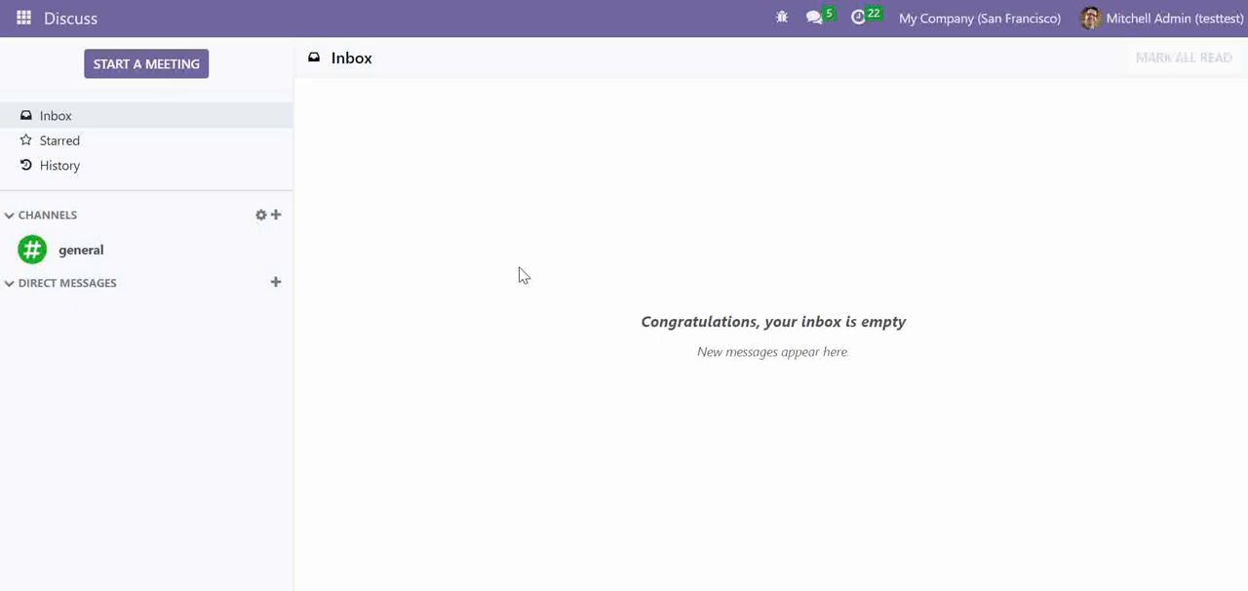
mouse_move(94, 31)
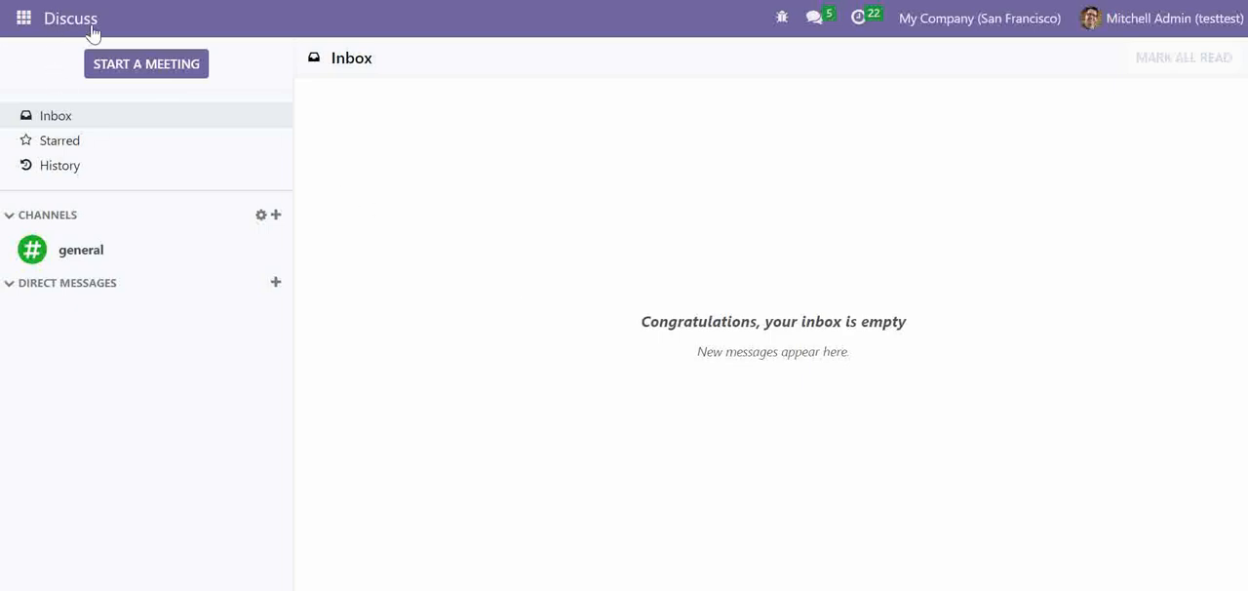
Show the SQL Reports menu with its SQL Views entry inside the Dashboards app
left_click(23, 18)
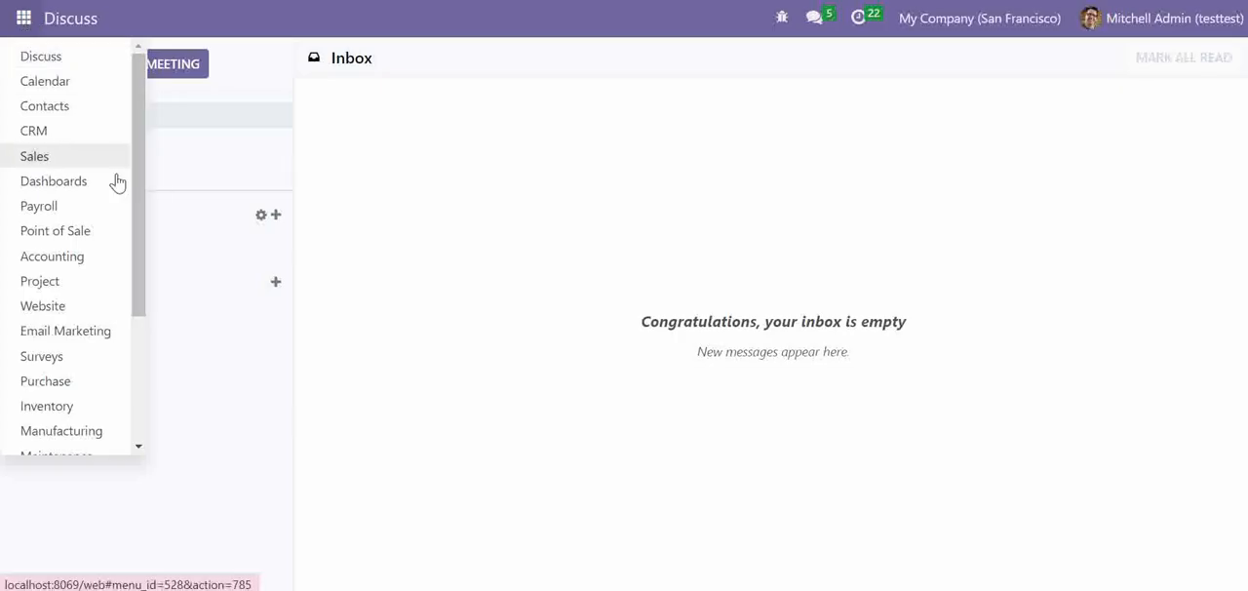
left_click(55, 179)
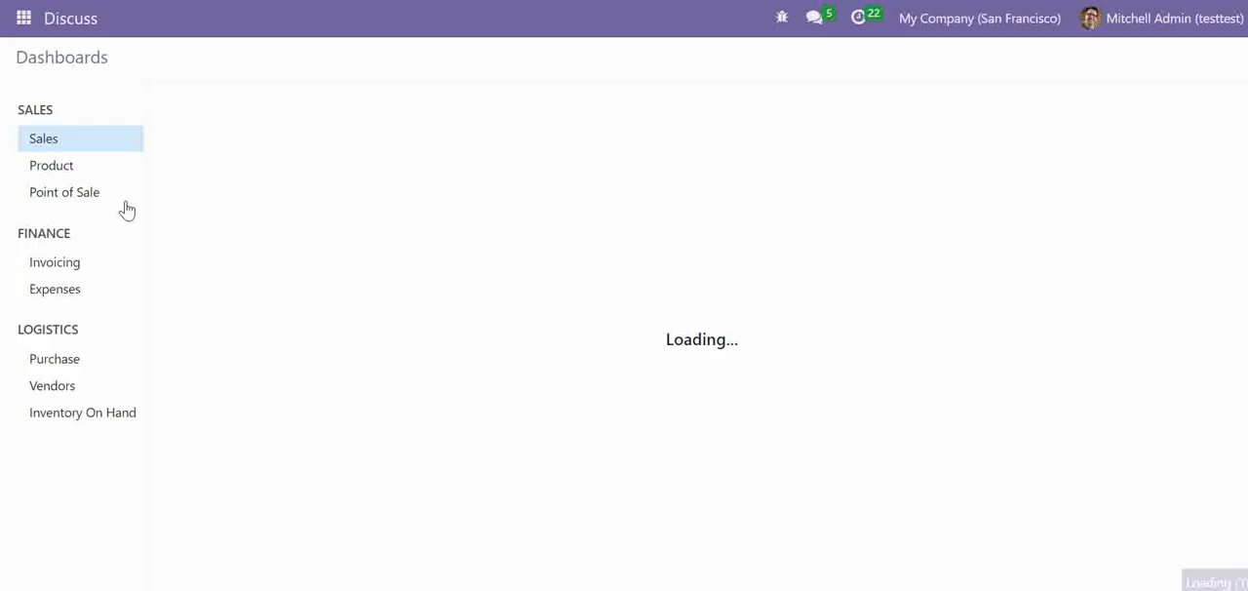
left_click(43, 138)
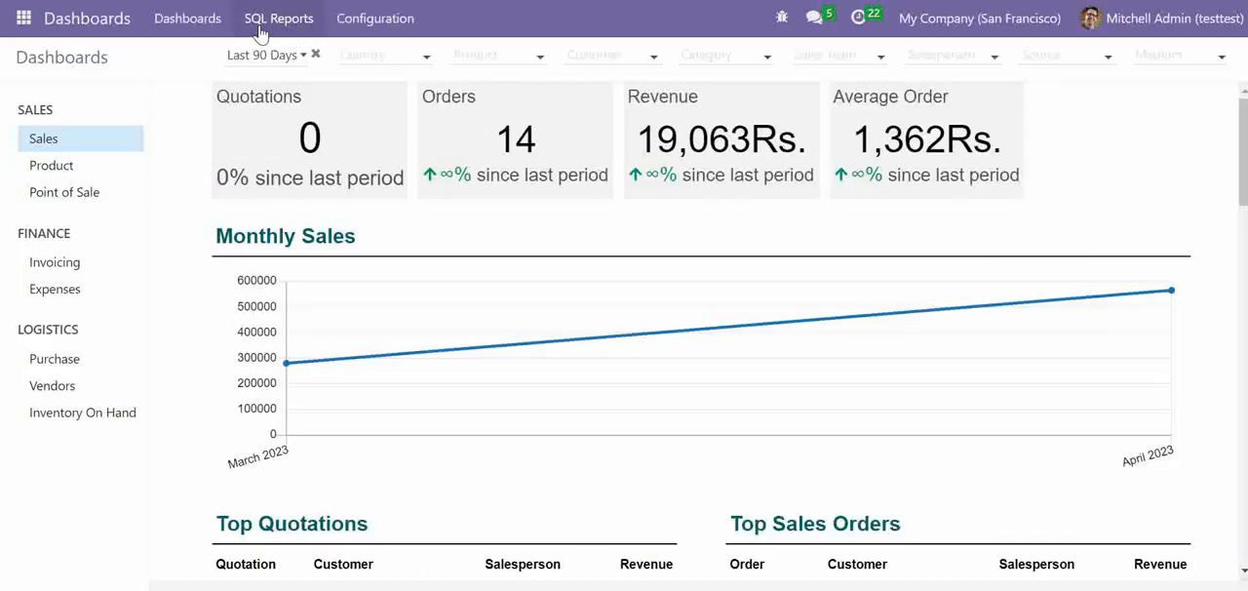
mouse_move(277, 18)
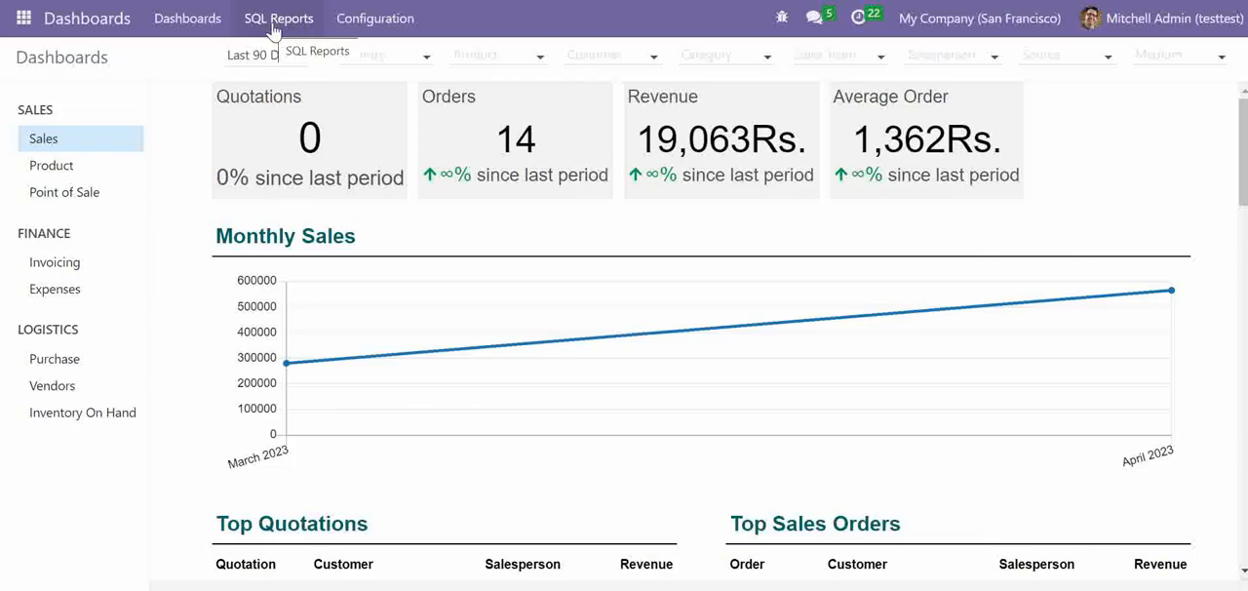
left_click(374, 18)
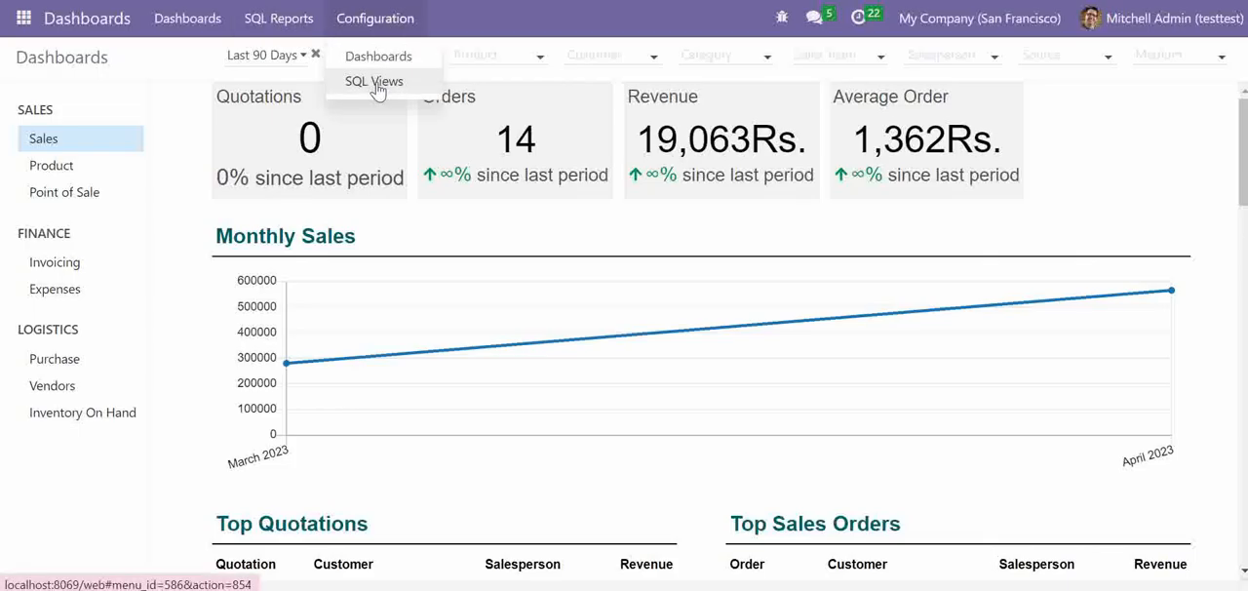
mouse_move(386, 88)
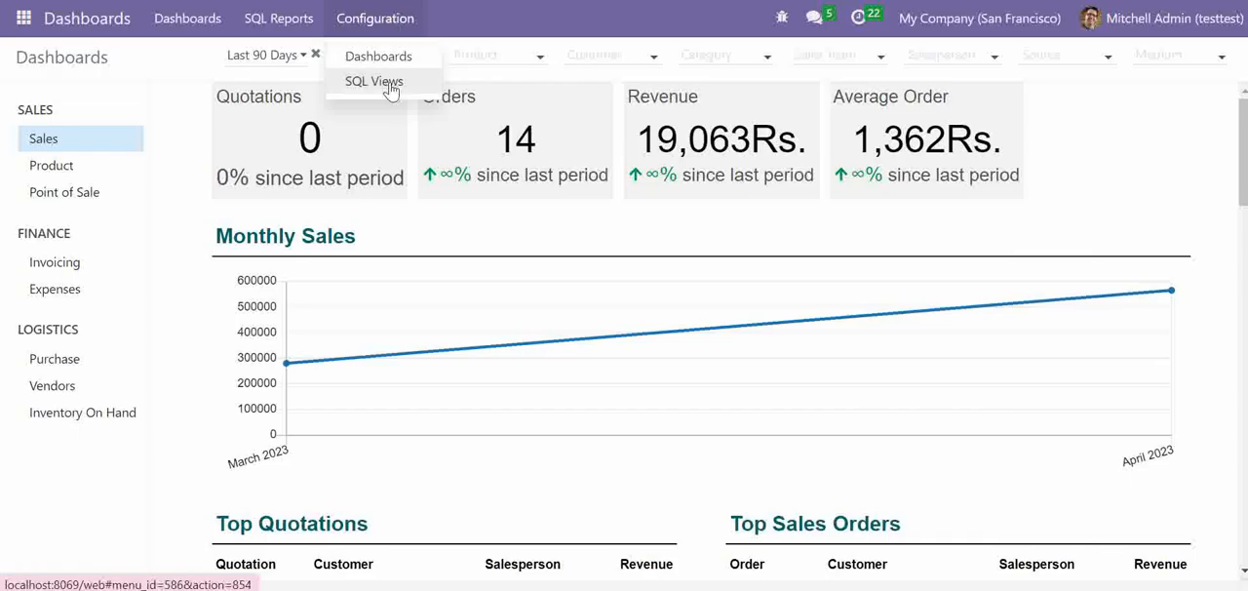